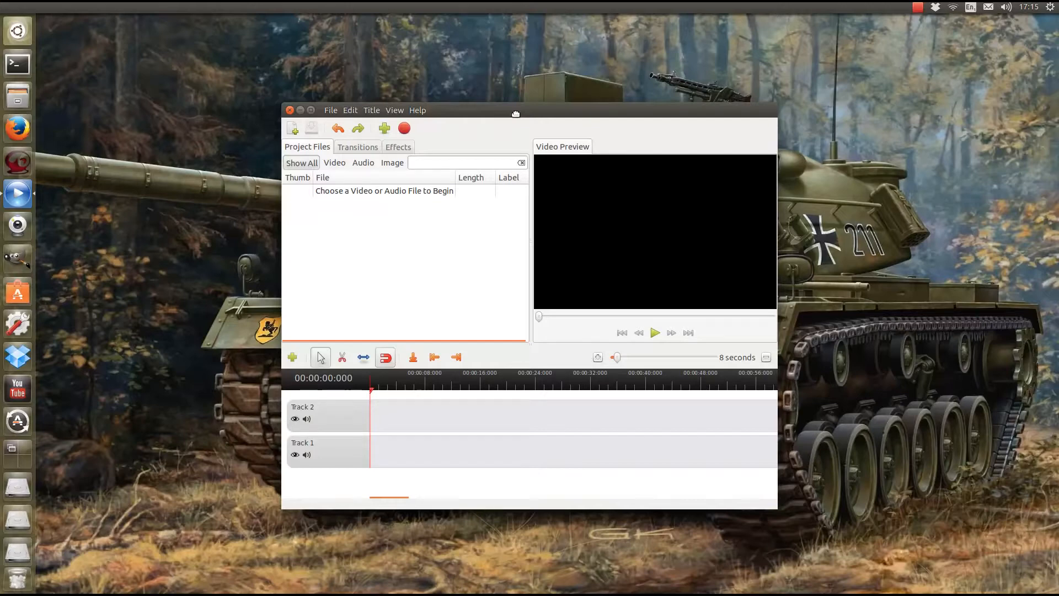
# Drag the OpenShot window aside on the desktop
pyautogui.moveTo(516, 111); pyautogui.dragTo(368, 110)
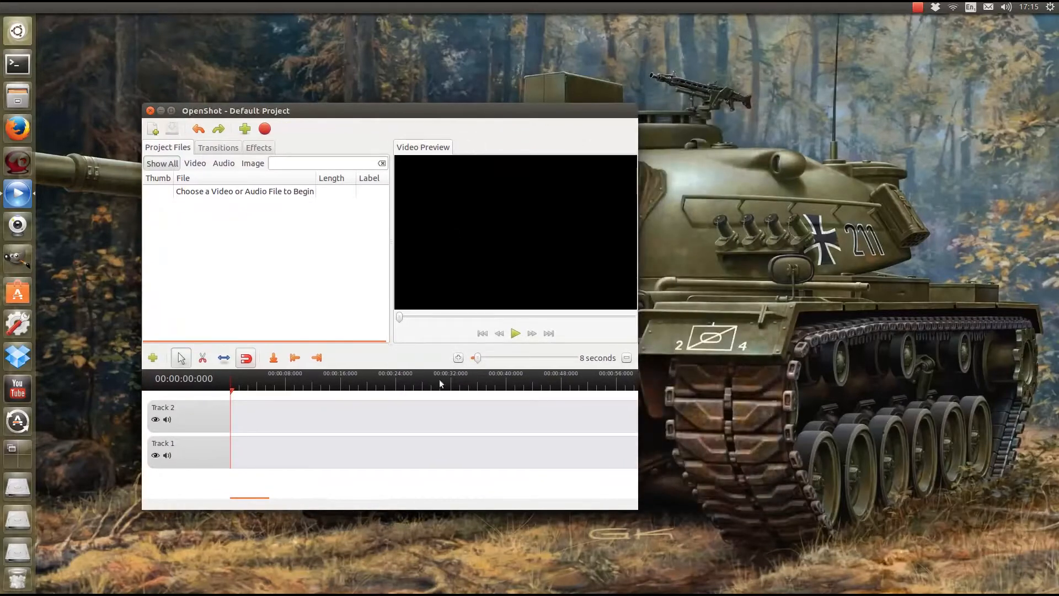
pyautogui.moveTo(339, 243)
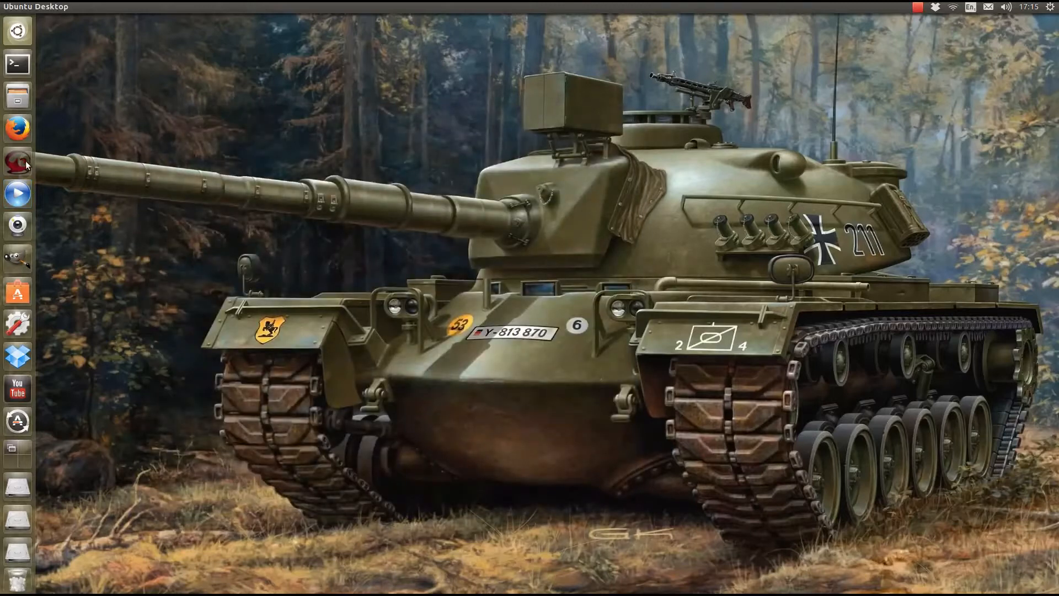
pyautogui.click(17, 161)
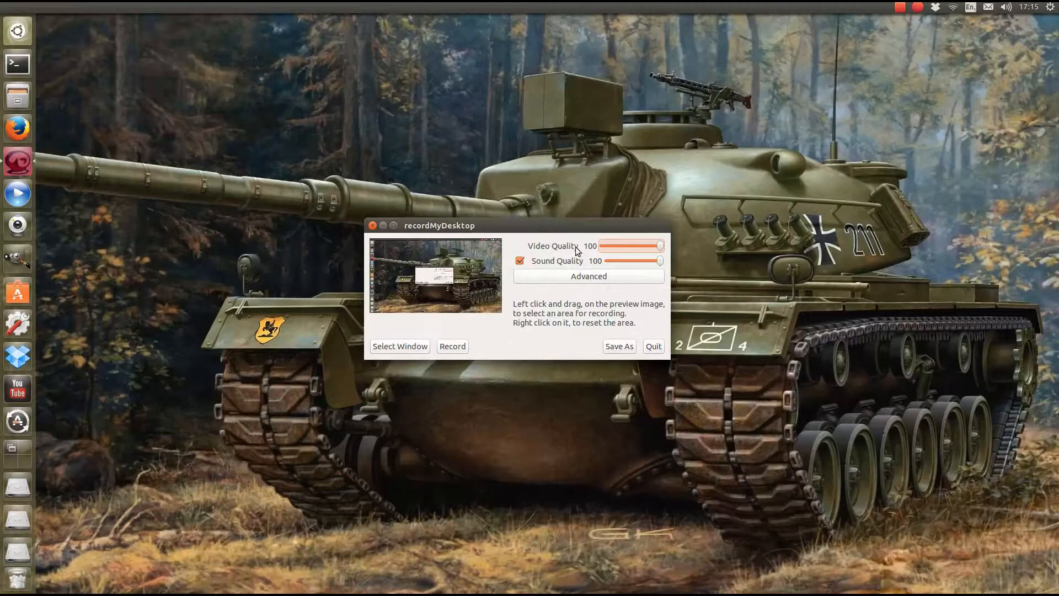
pyautogui.moveTo(510, 391)
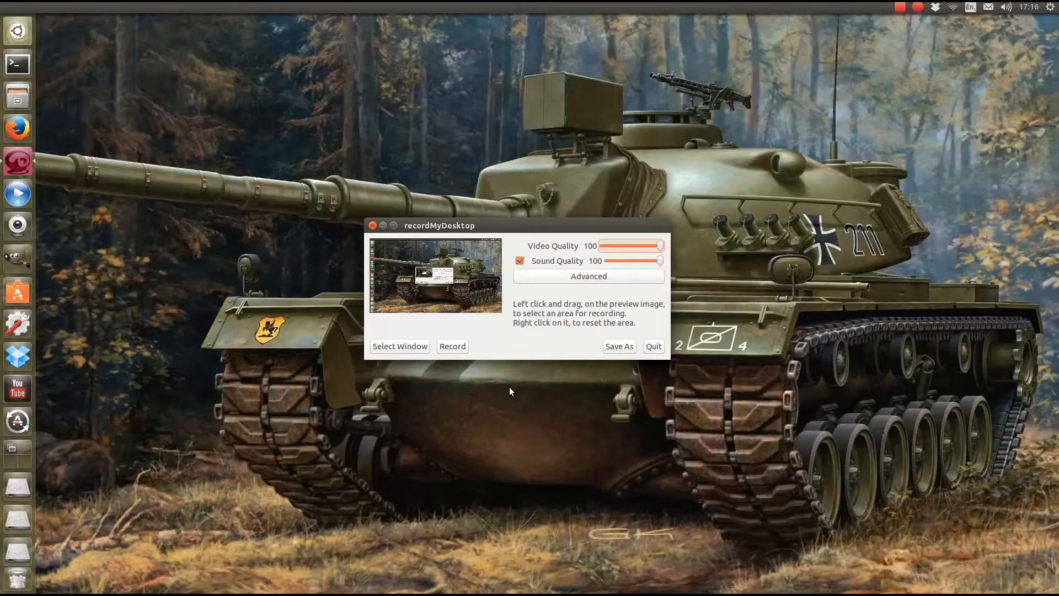
pyautogui.moveTo(459, 381)
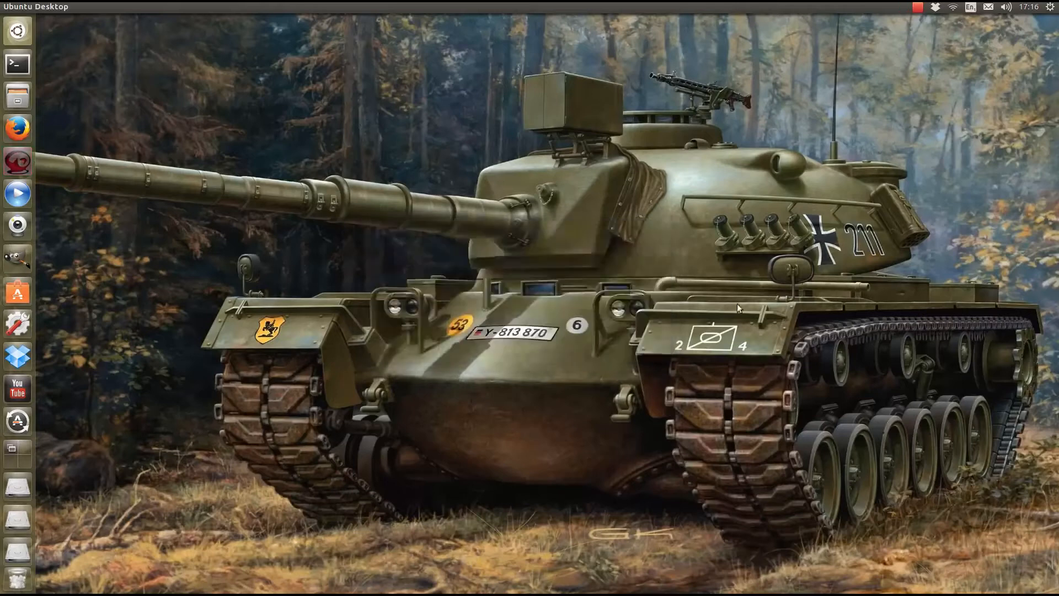
pyautogui.moveTo(42, 102)
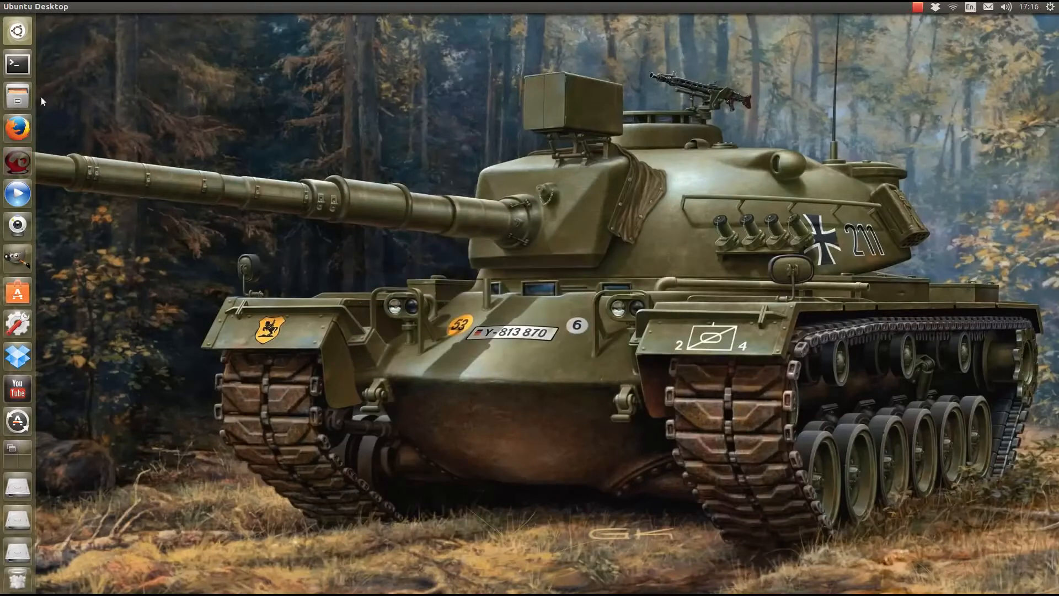
pyautogui.moveTo(337, 244)
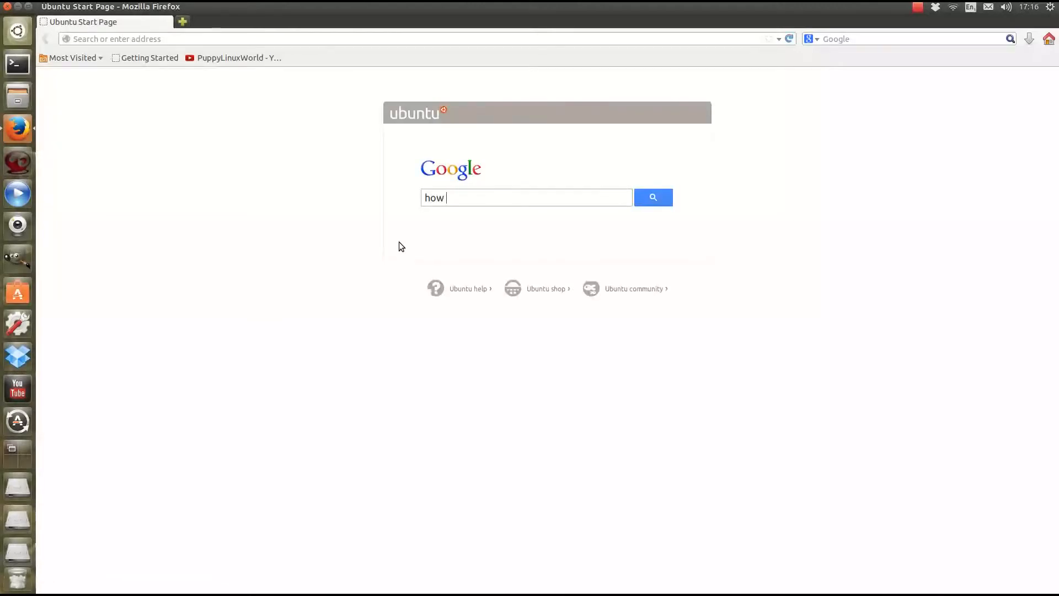
# Search Google for 'how to install simple screen recorder'
pyautogui.write('to')
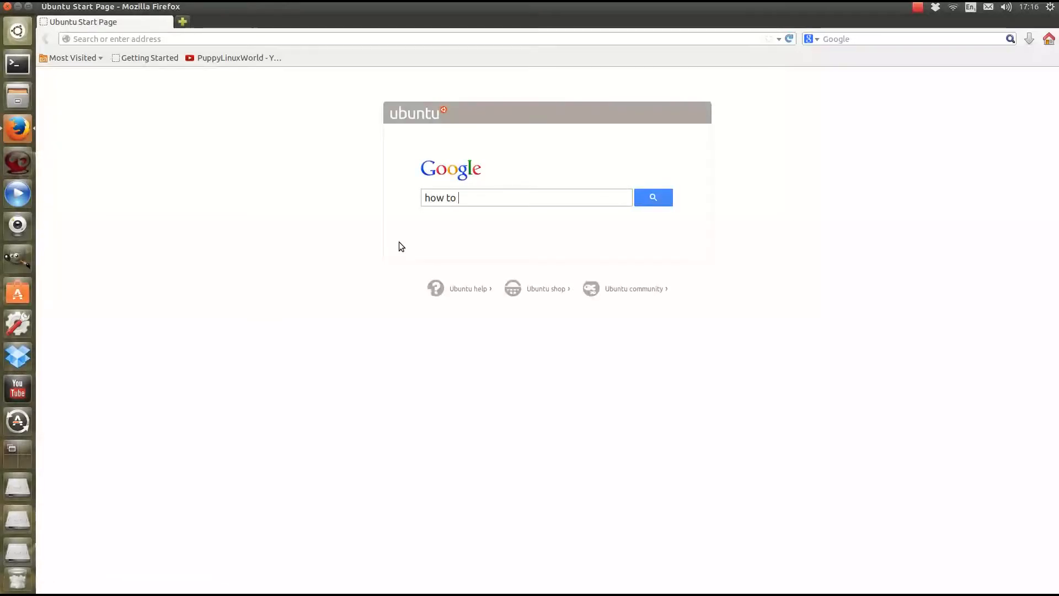
pyautogui.write('install si')
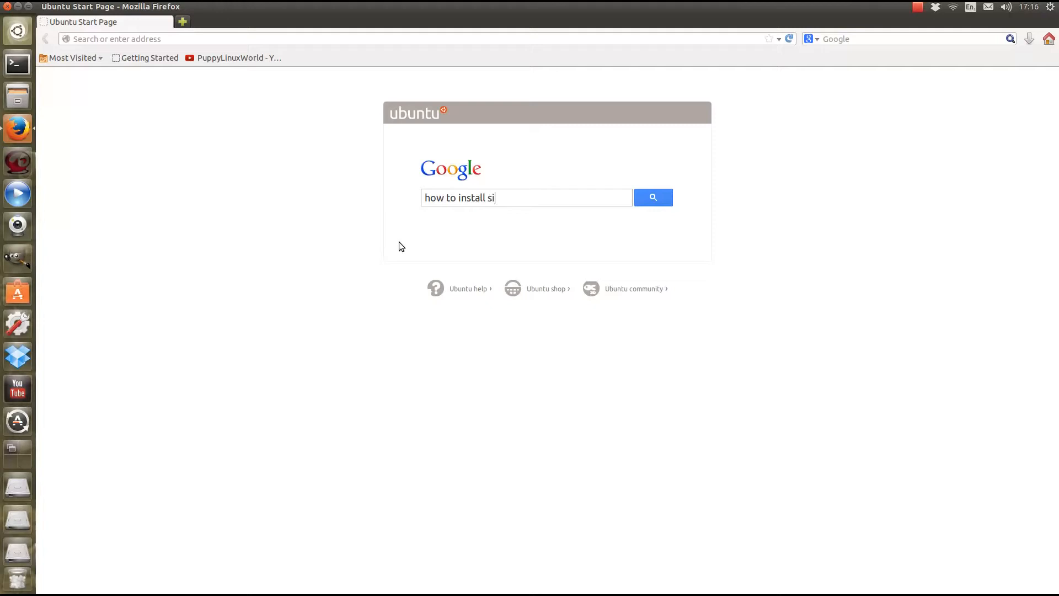
pyautogui.write('mple')
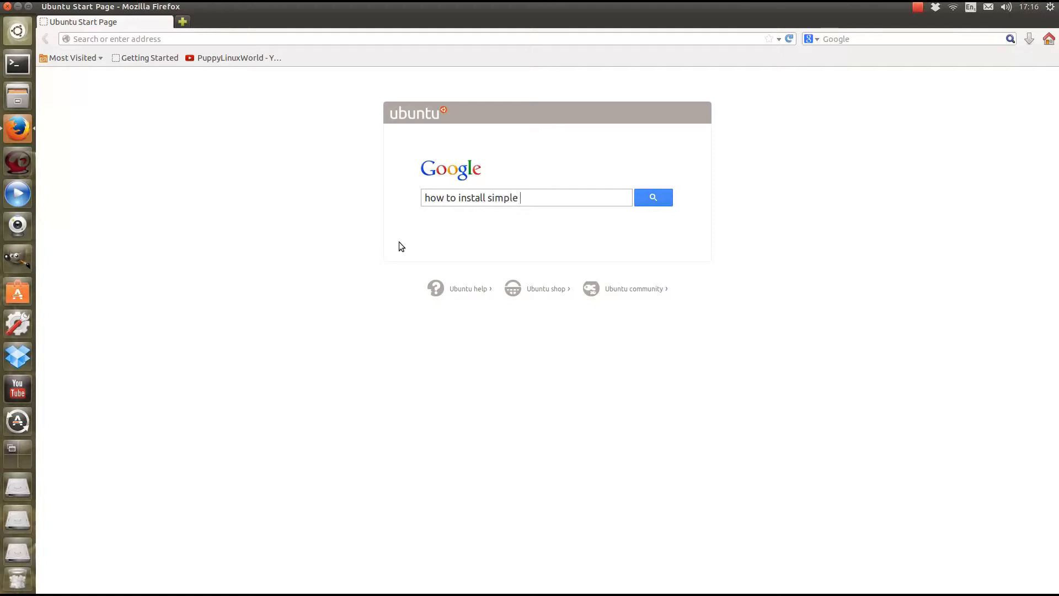
pyautogui.write('screen recor')
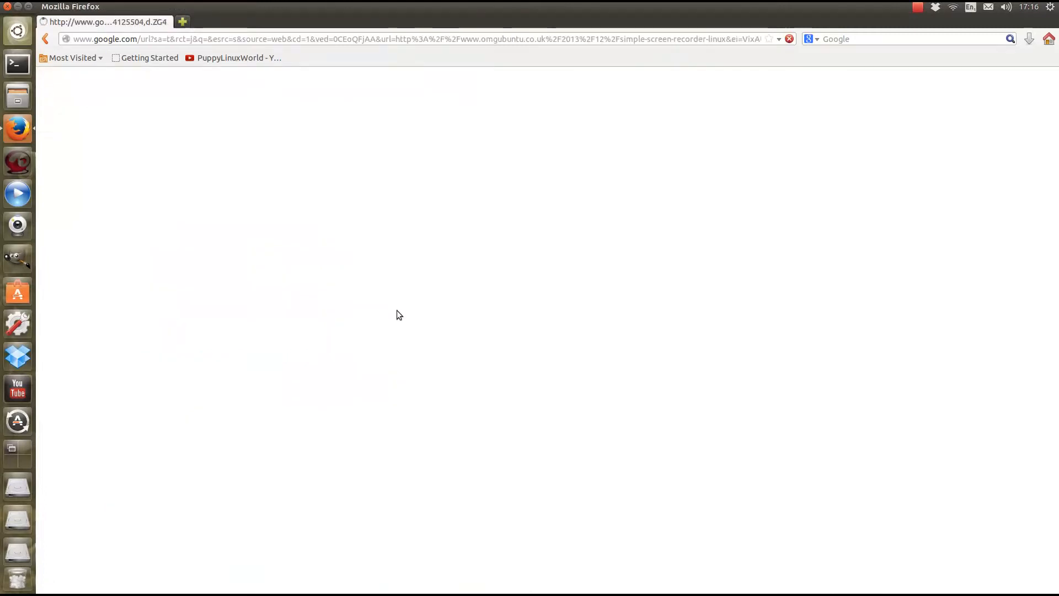
pyautogui.moveTo(394, 309)
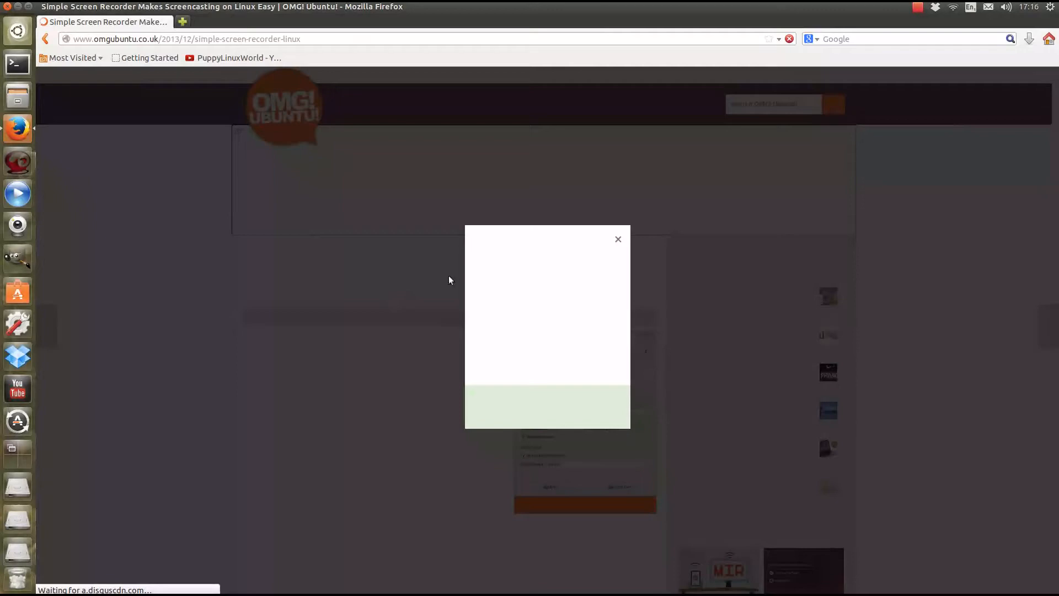
# Dismiss the OMG! Ubuntu popup and scroll to the article's PPA install commands
pyautogui.click(617, 239)
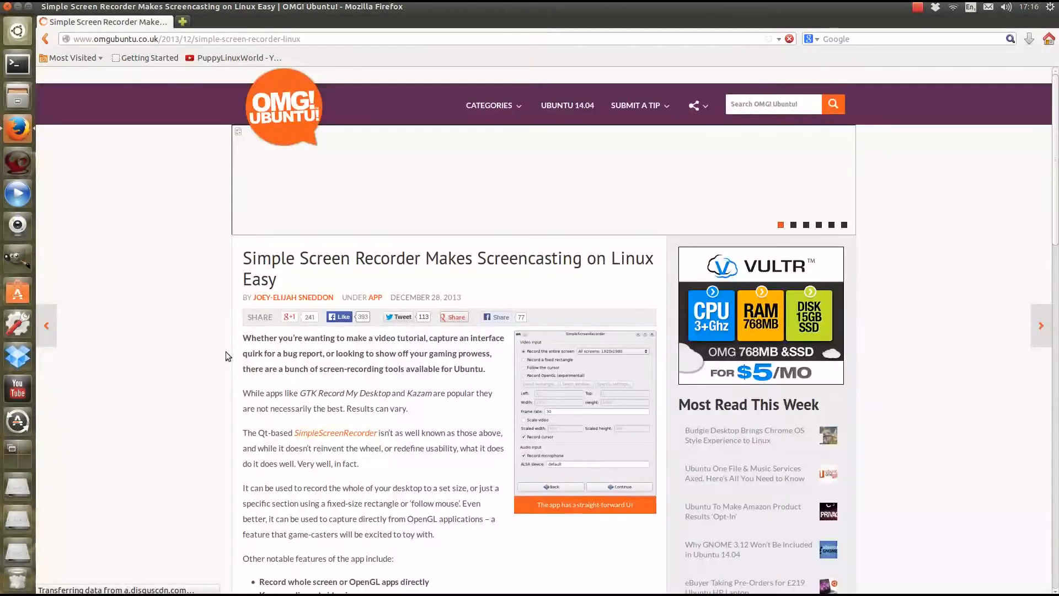
pyautogui.scroll(-3)
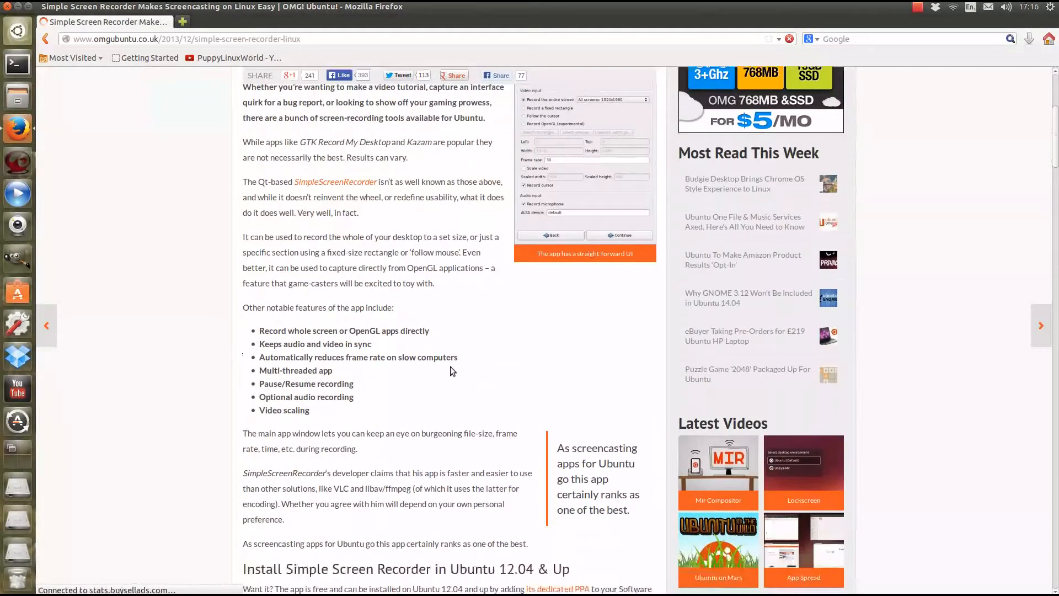
pyautogui.scroll(-3)
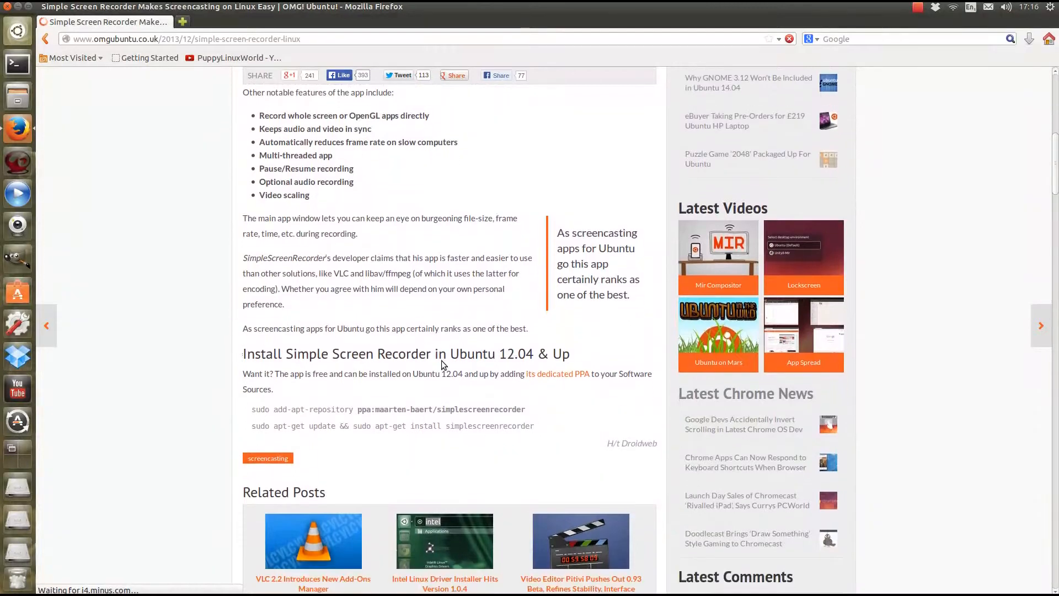
pyautogui.scroll(-3)
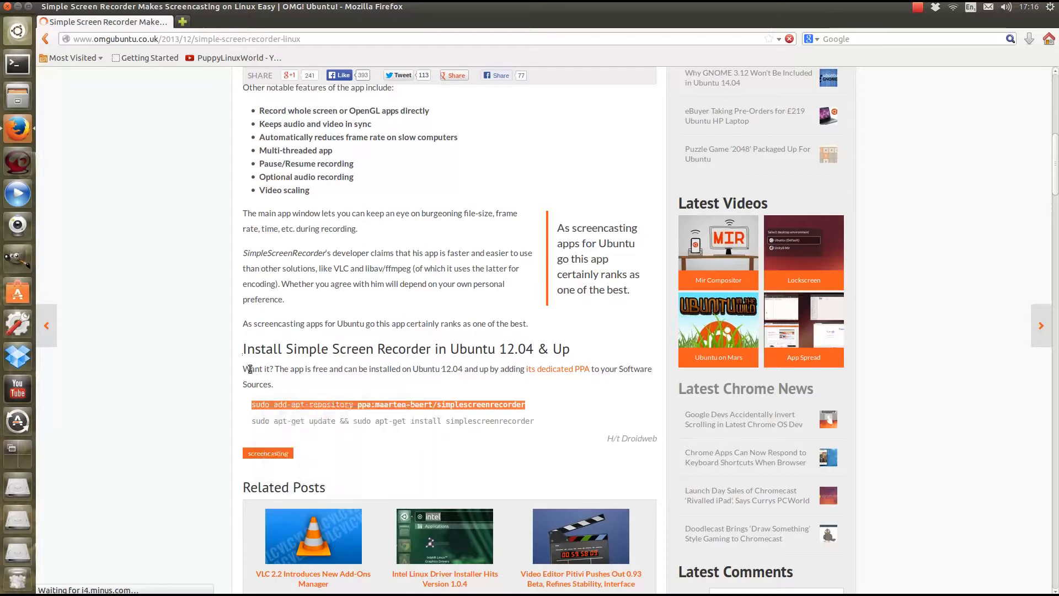
# Run 'sudo add-apt-repository ppa:maarten-baert/simplescreenrecorder' in a new terminal and confirm the PPA
pyautogui.click(17, 64)
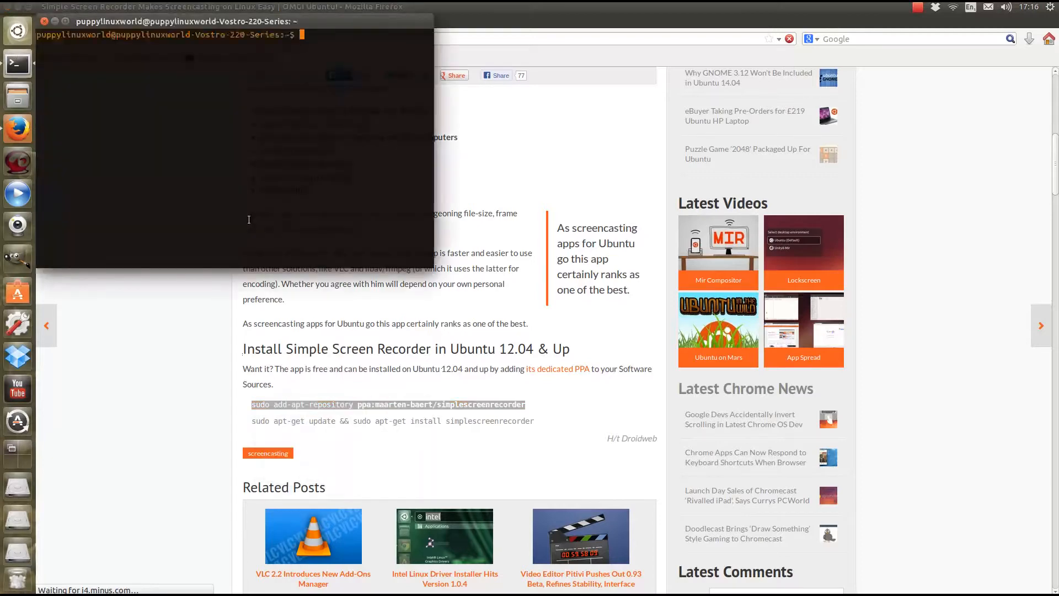
pyautogui.moveTo(182, 21); pyautogui.dragTo(374, 191)
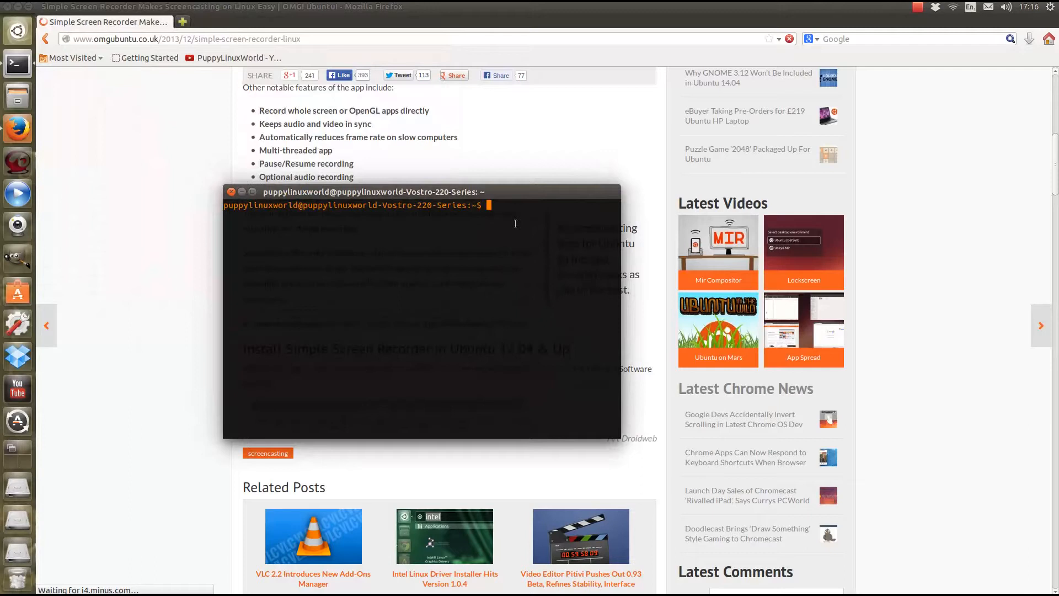
pyautogui.write('sudo add-apt-repository ppa:maarten-baert/simplescreenrecorder')
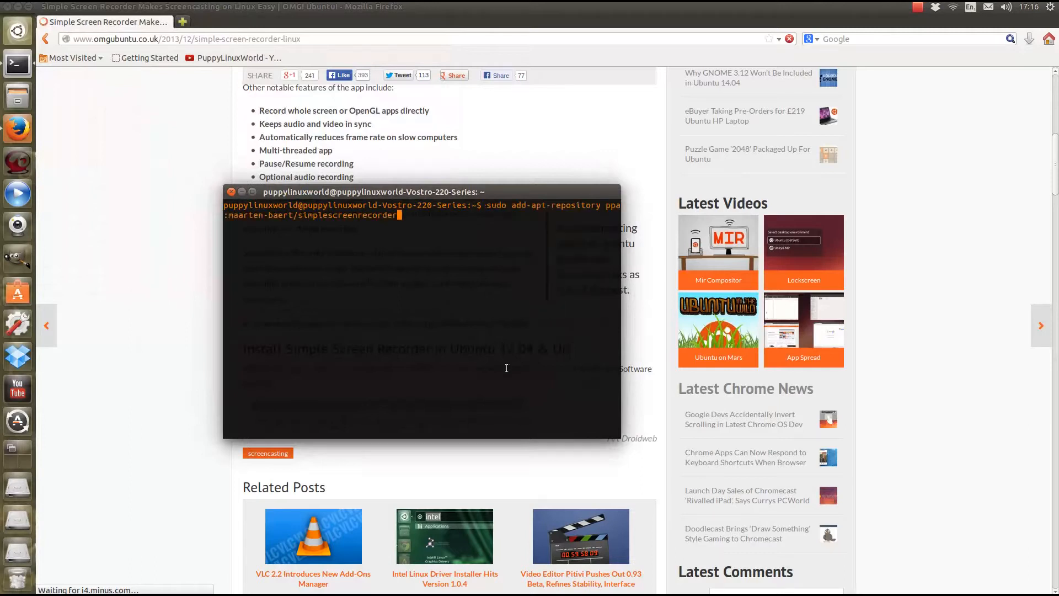
pyautogui.press('Return')
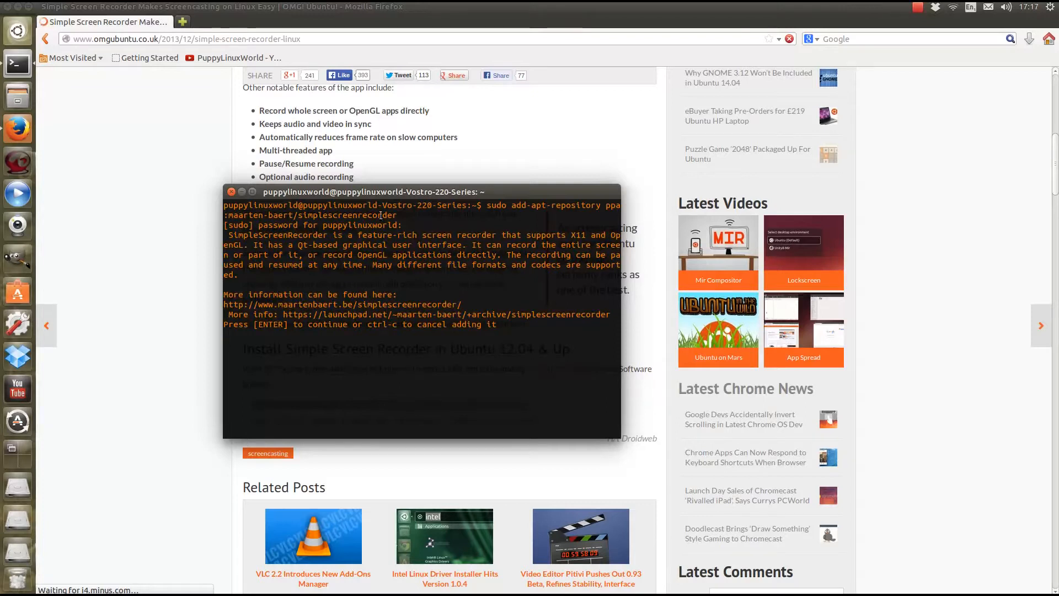
pyautogui.press('Return')
pyautogui.write('y')
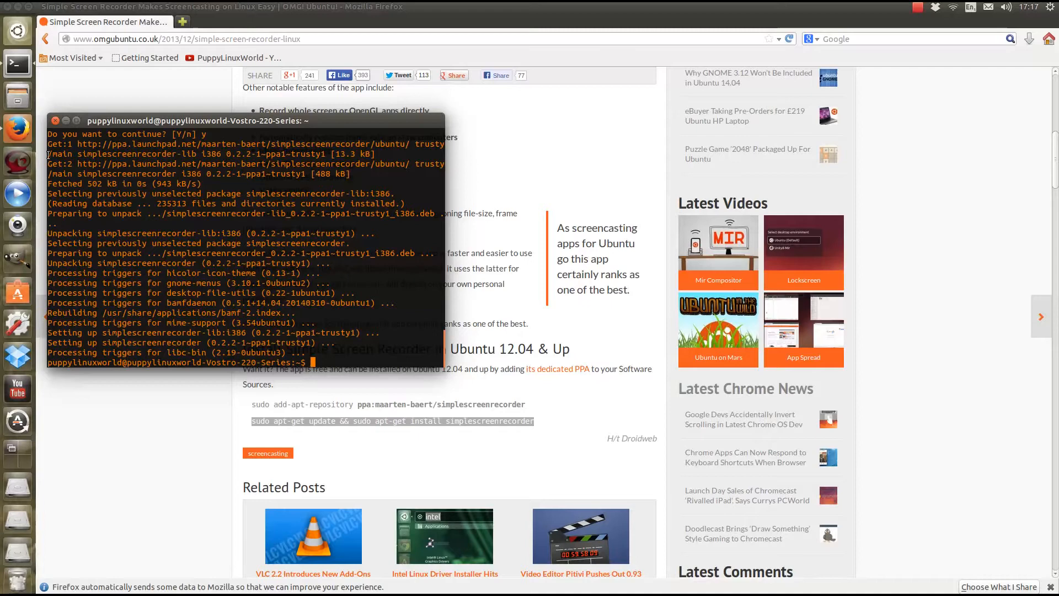
# Update package lists and install simplescreenrecorder until setup completes
pyautogui.click(55, 121)
pyautogui.write('si')
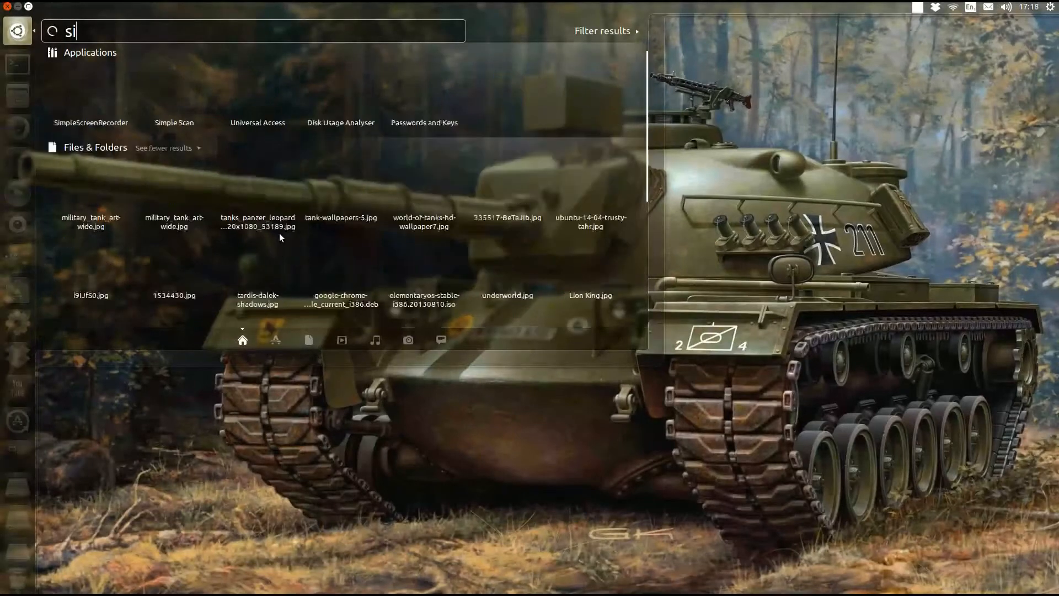
# Search the Dash for 'simple' to find and launch SimpleScreenRecorder
pyautogui.write('mple')
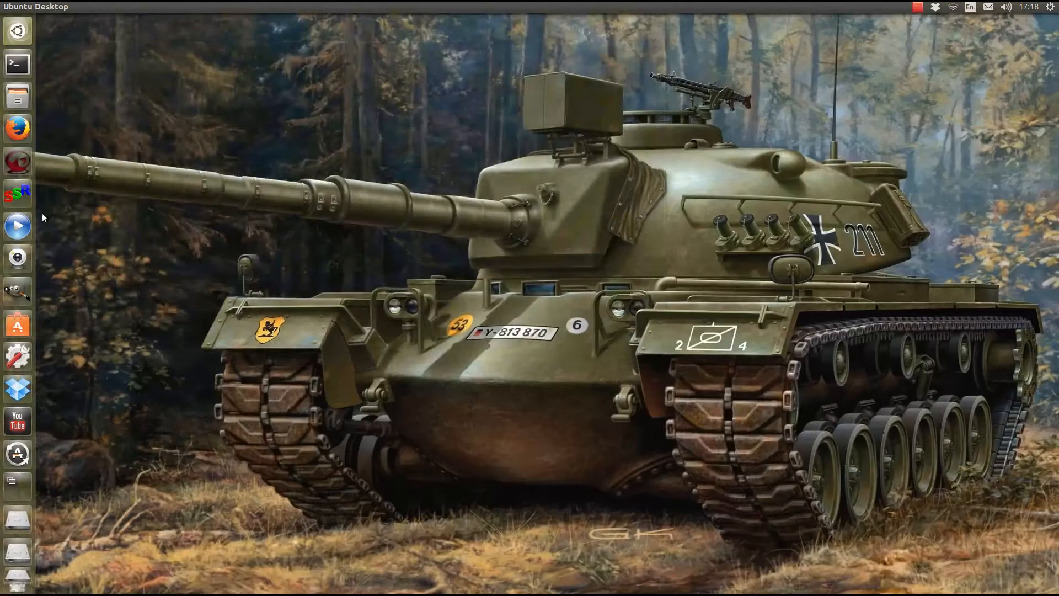
pyautogui.moveTo(301, 273)
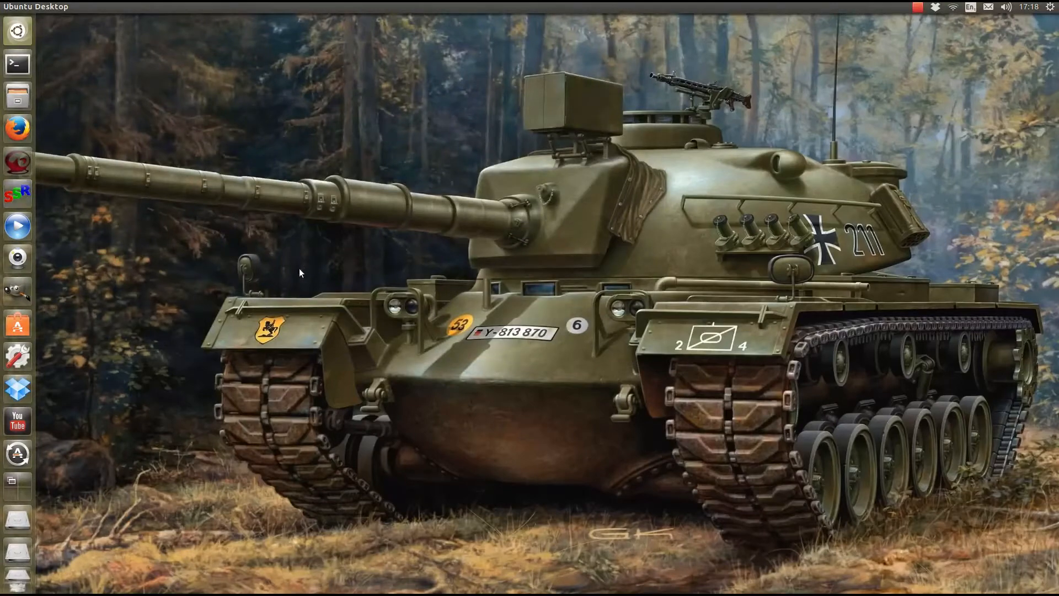
pyautogui.click(16, 193)
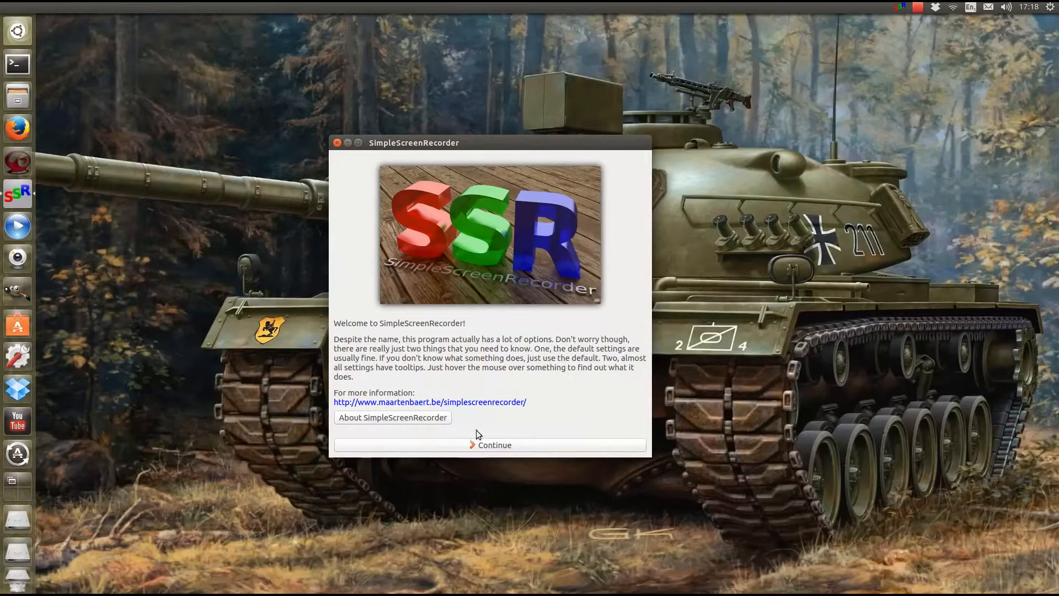
pyautogui.click(494, 445)
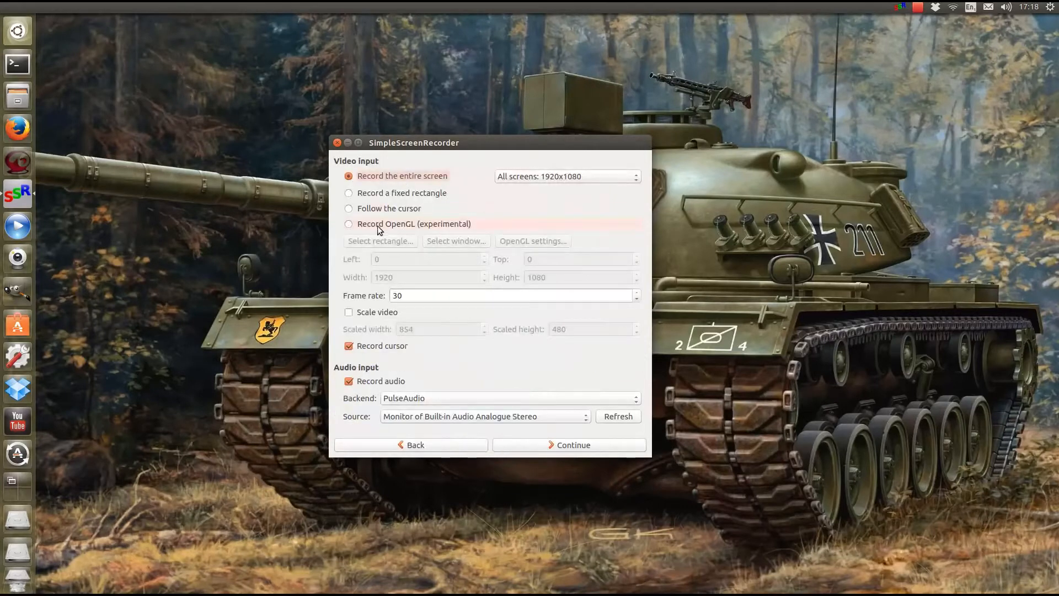
pyautogui.moveTo(478, 362)
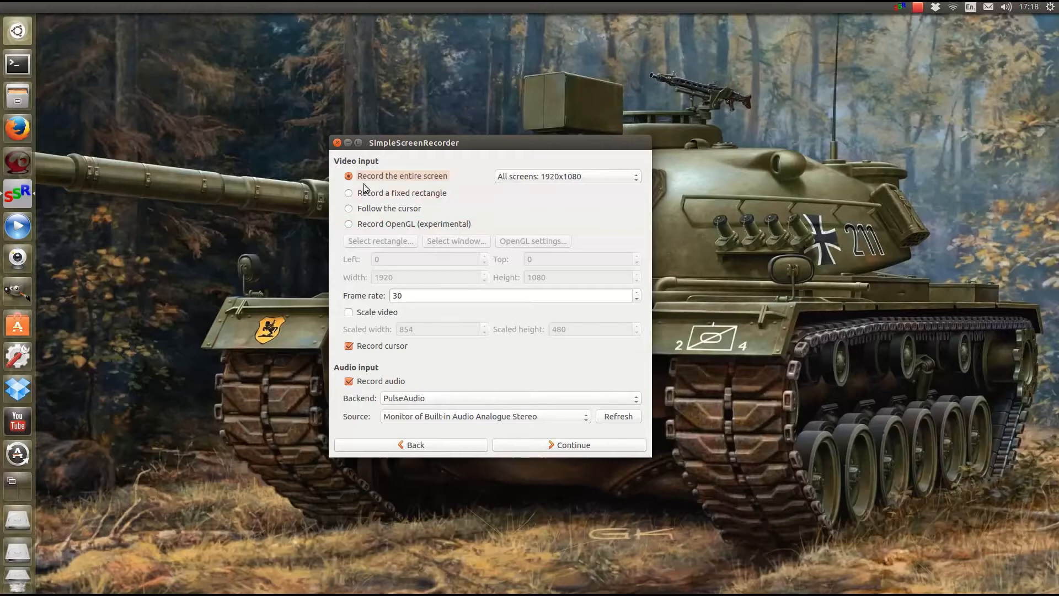
pyautogui.click(338, 142)
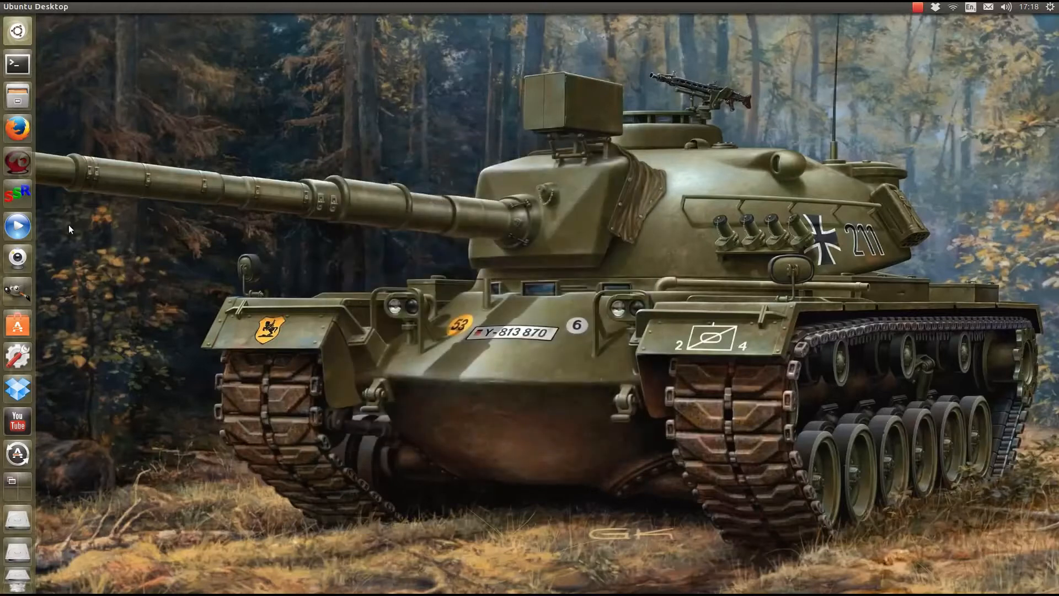
pyautogui.moveTo(16, 225)
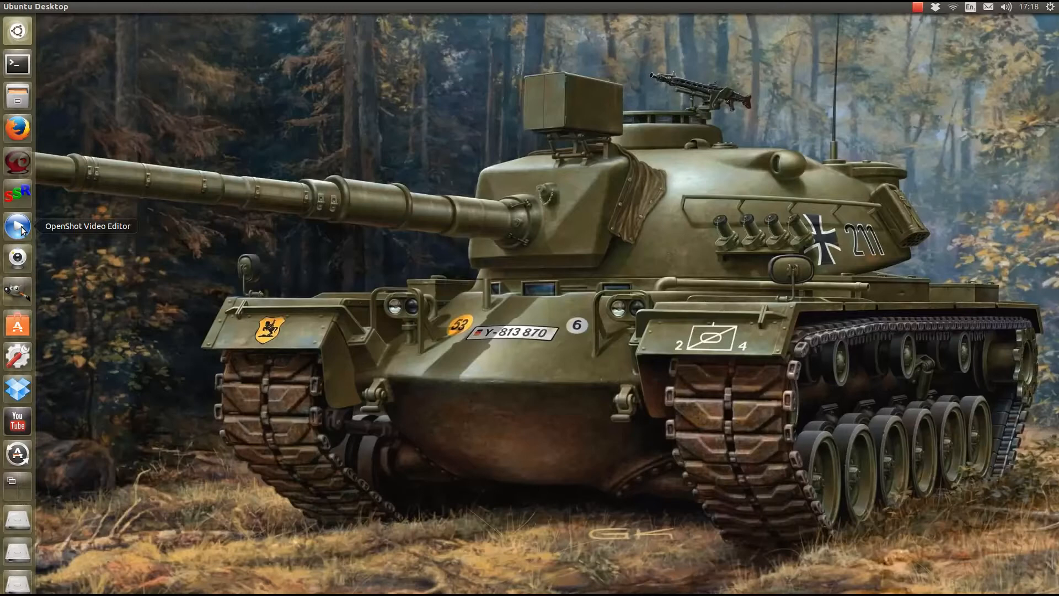
pyautogui.moveTo(16, 257)
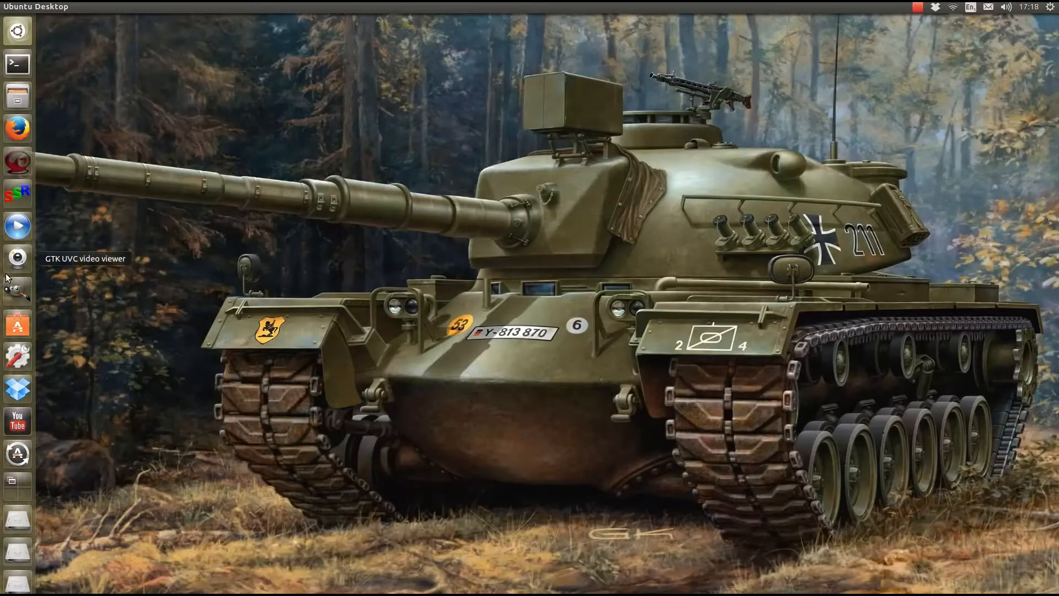
pyautogui.moveTo(26, 257)
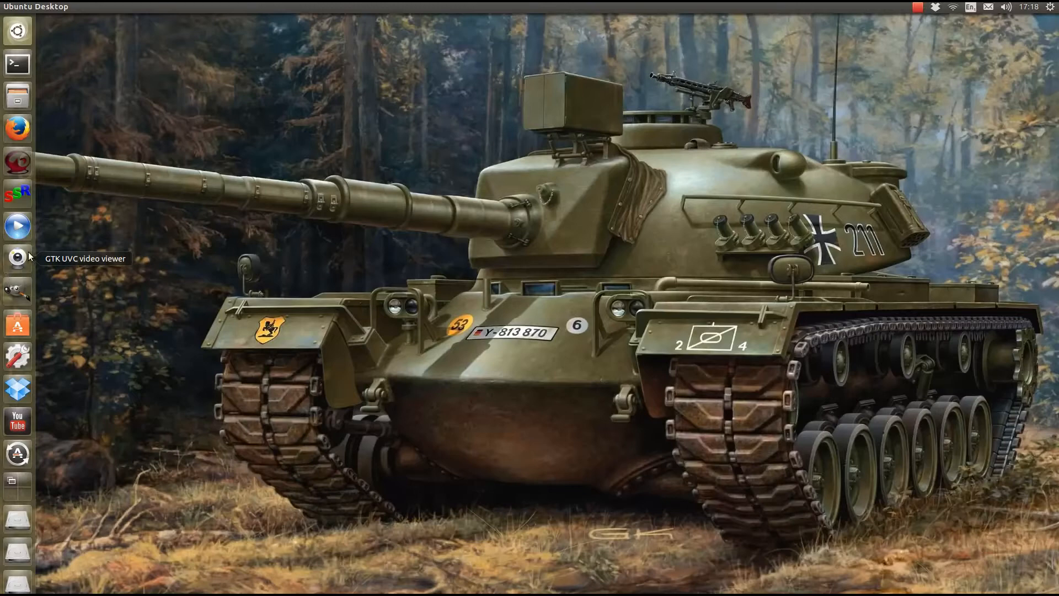
pyautogui.moveTo(16, 258)
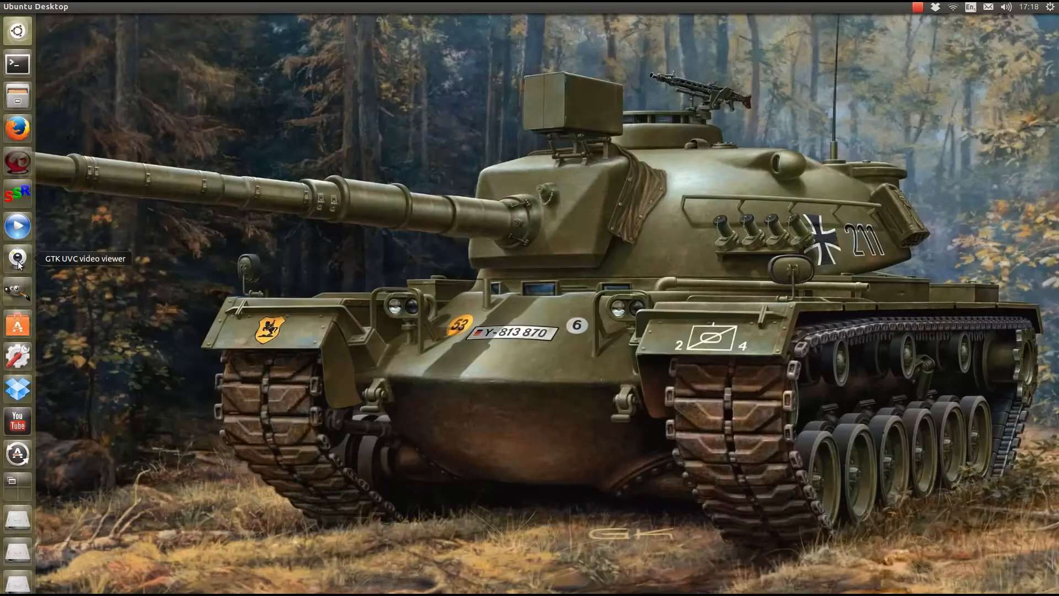
pyautogui.moveTo(88, 197)
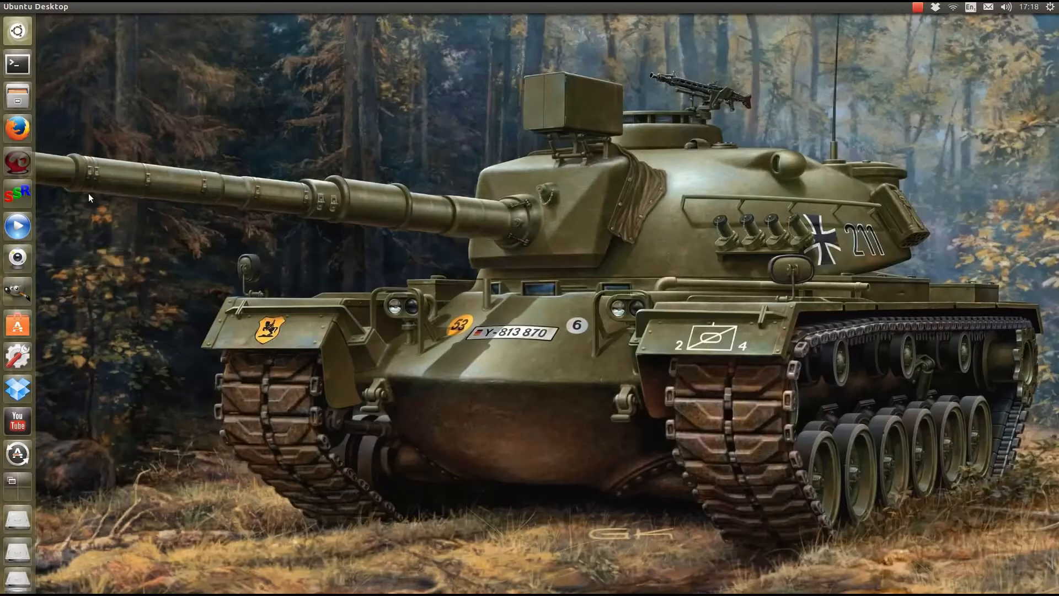
pyautogui.moveTo(26, 337)
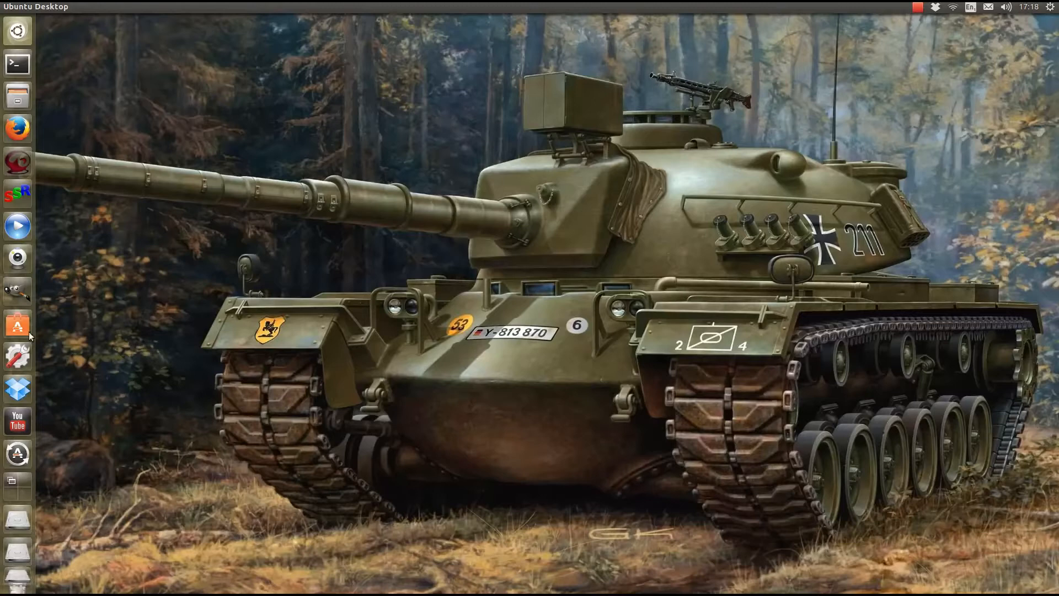
pyautogui.moveTo(9, 273)
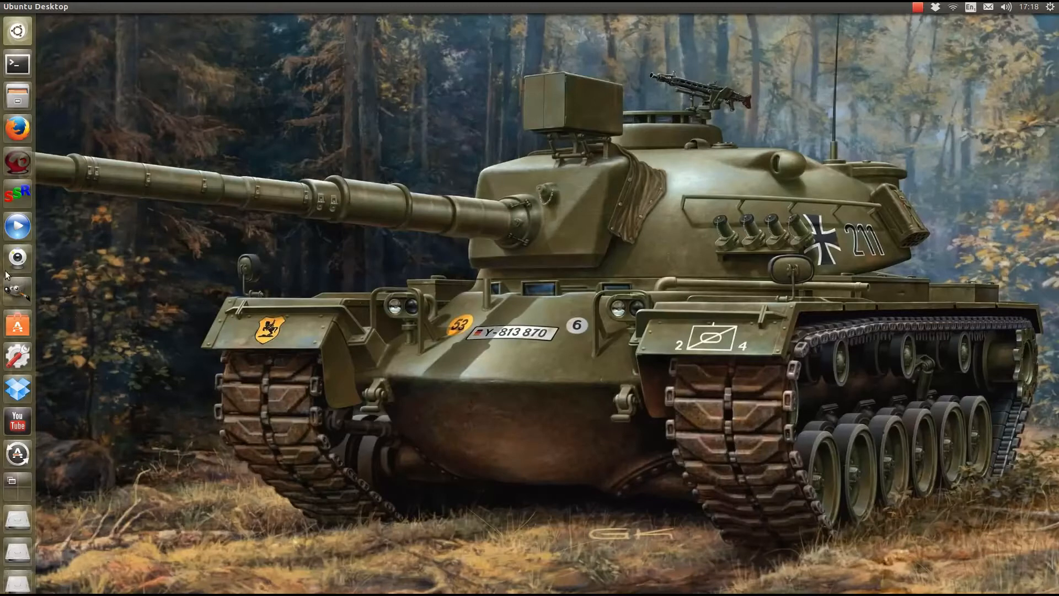
pyautogui.moveTo(31, 378)
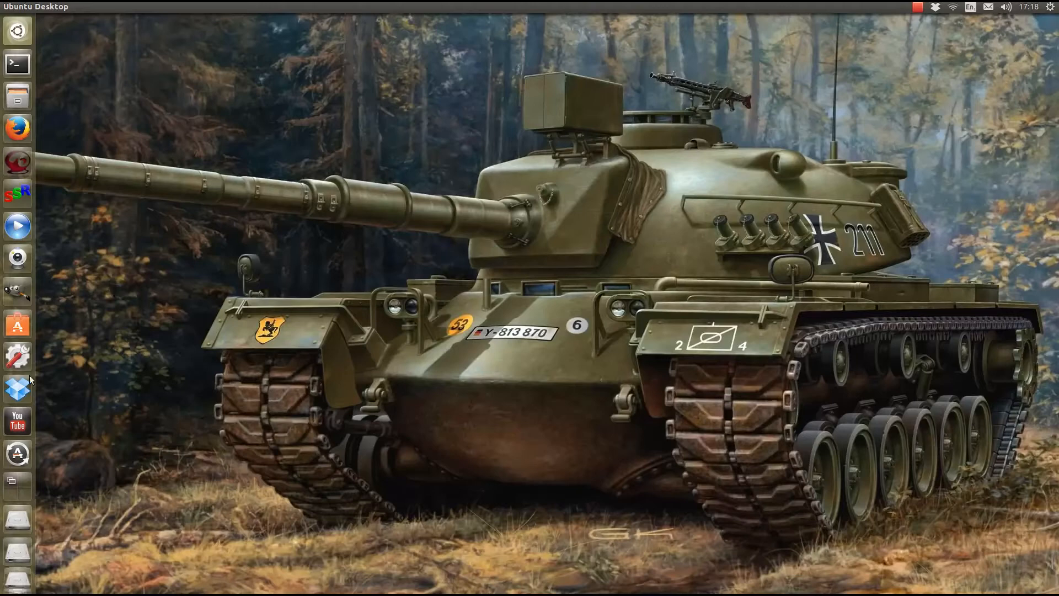
pyautogui.moveTo(313, 209)
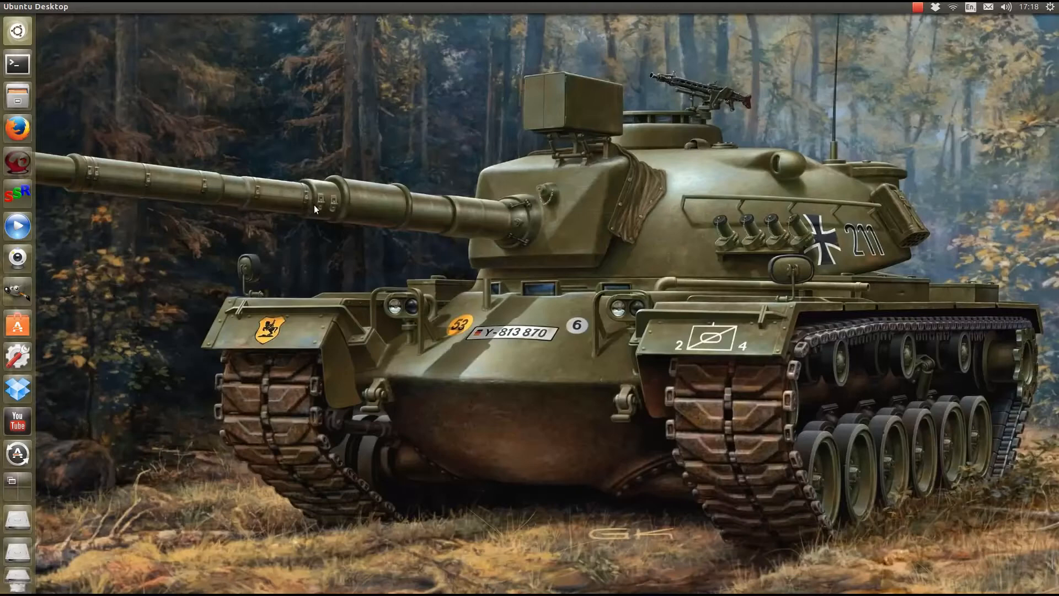
pyautogui.moveTo(350, 319)
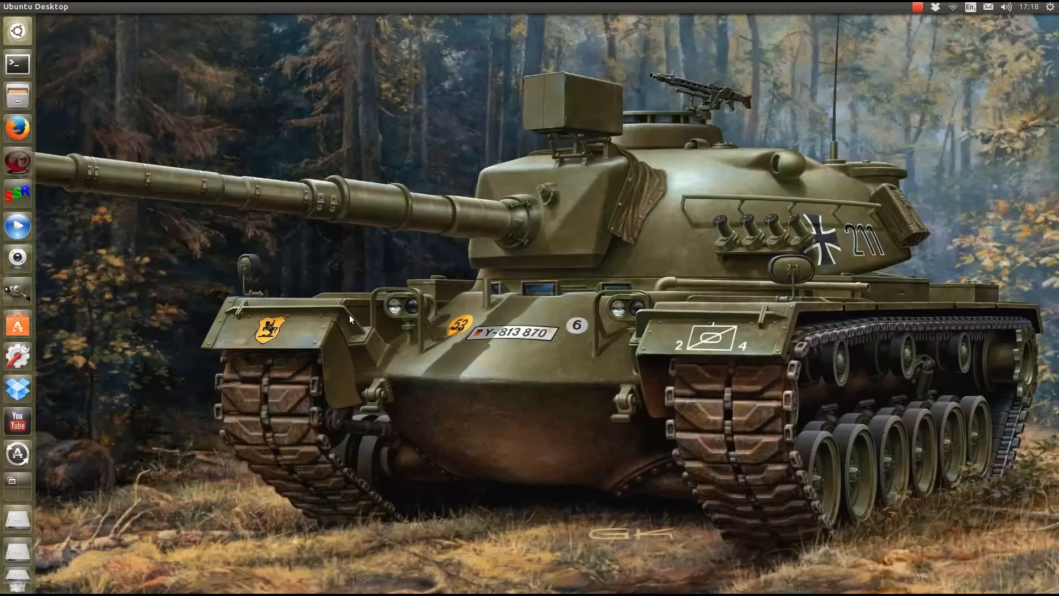
pyautogui.moveTo(93, 226)
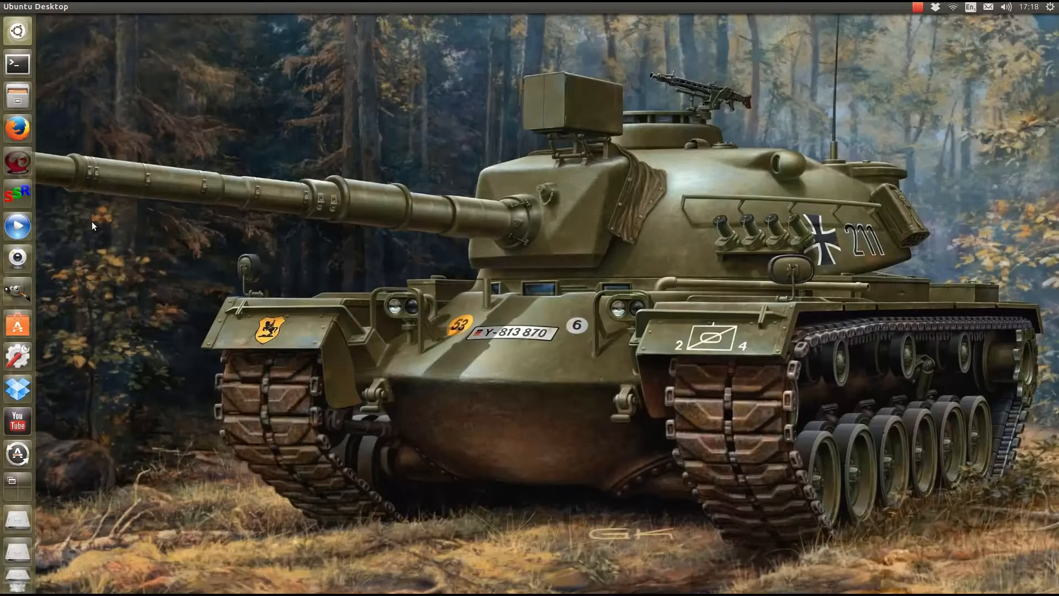
pyautogui.moveTo(20, 80)
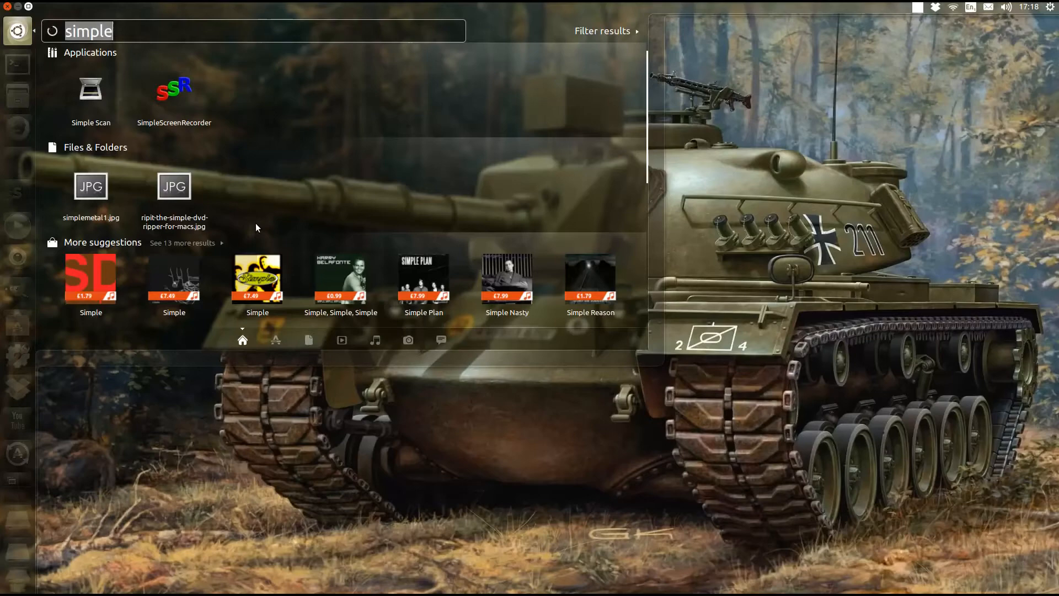
# Search the Dash for 'info' and bring up the Details system overview
pyautogui.write('info')
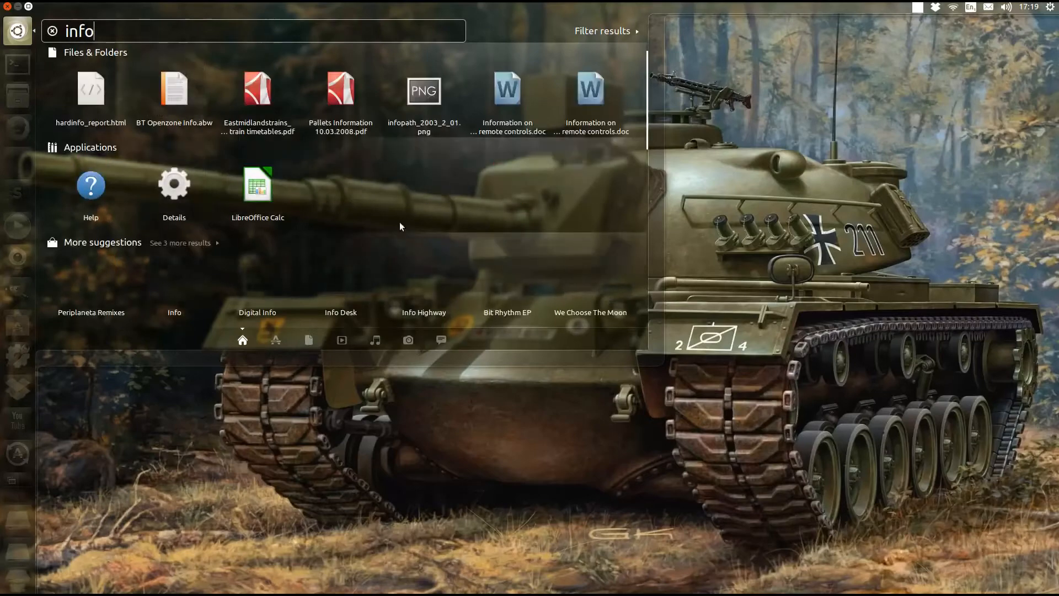
pyautogui.press('Escape')
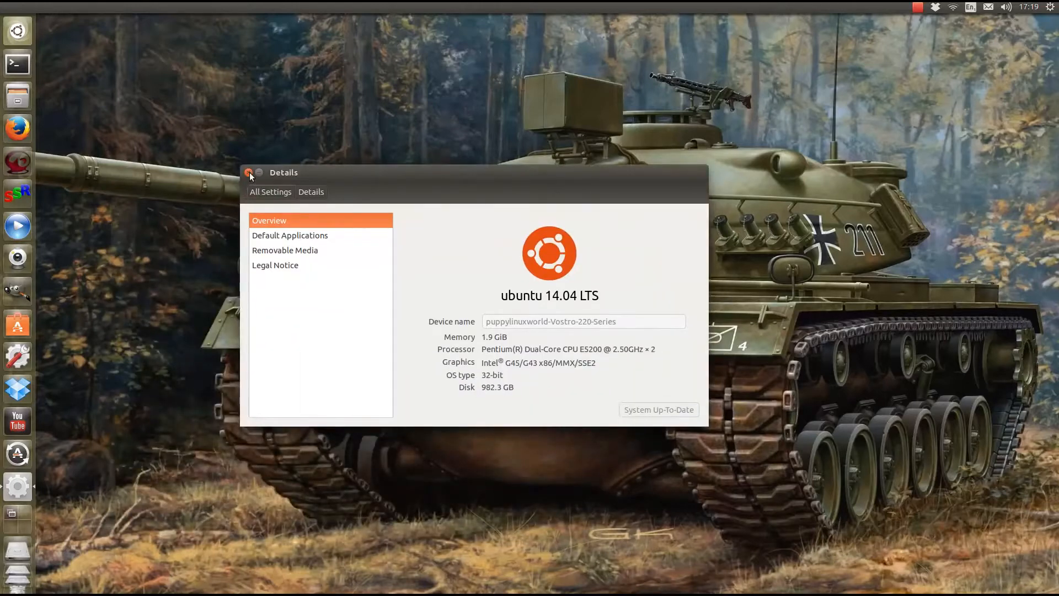
pyautogui.click(248, 174)
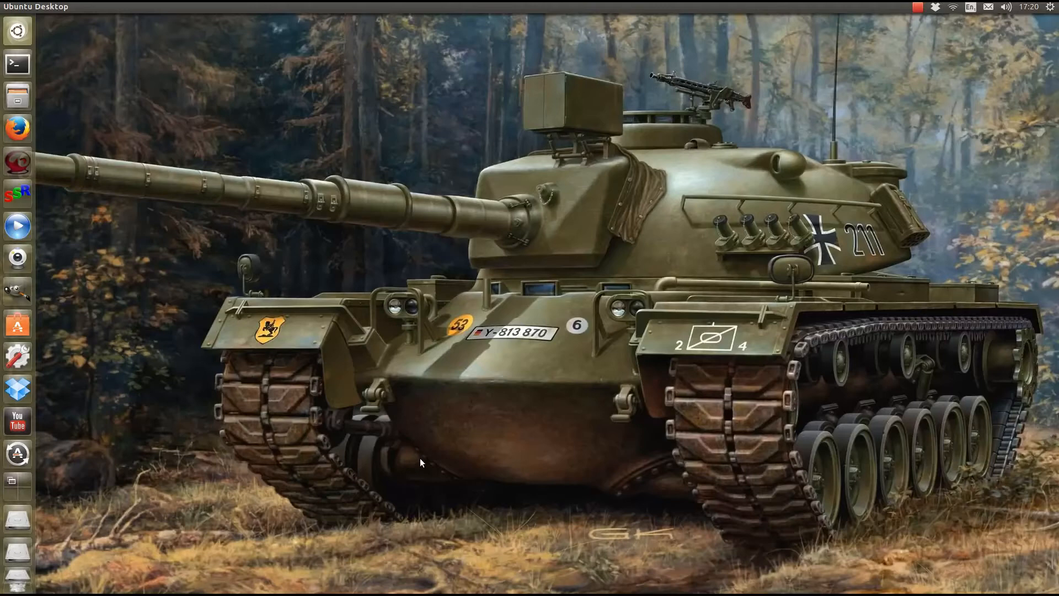
pyautogui.moveTo(507, 124)
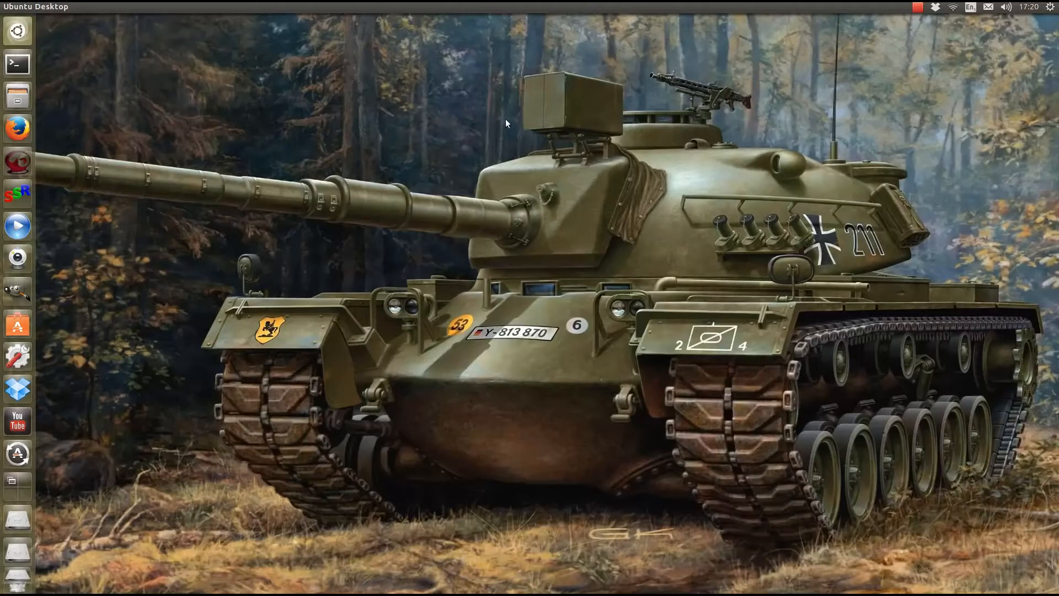
pyautogui.moveTo(290, 257)
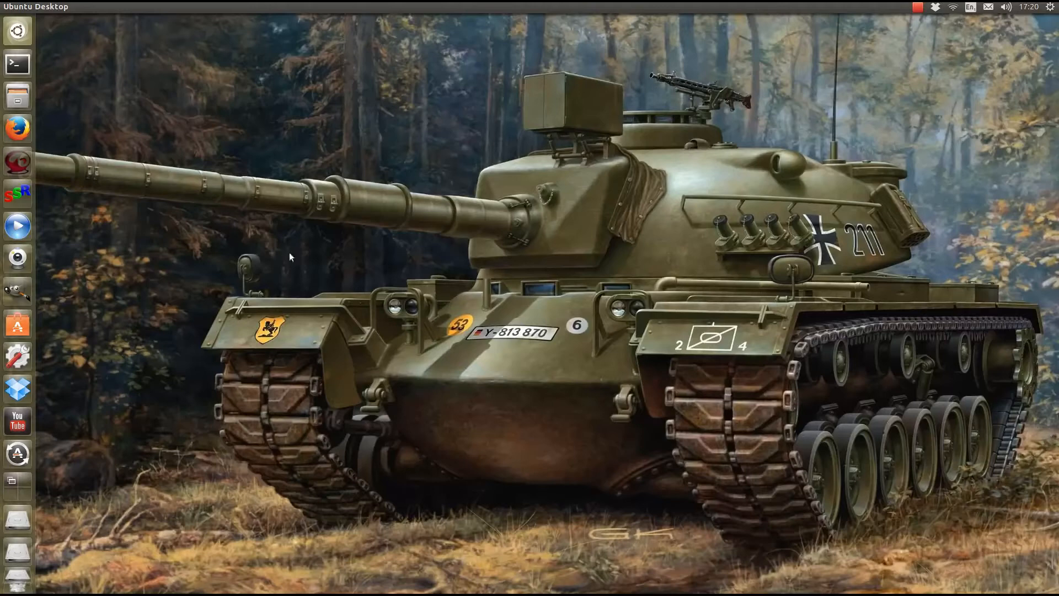
pyautogui.moveTo(819, 47)
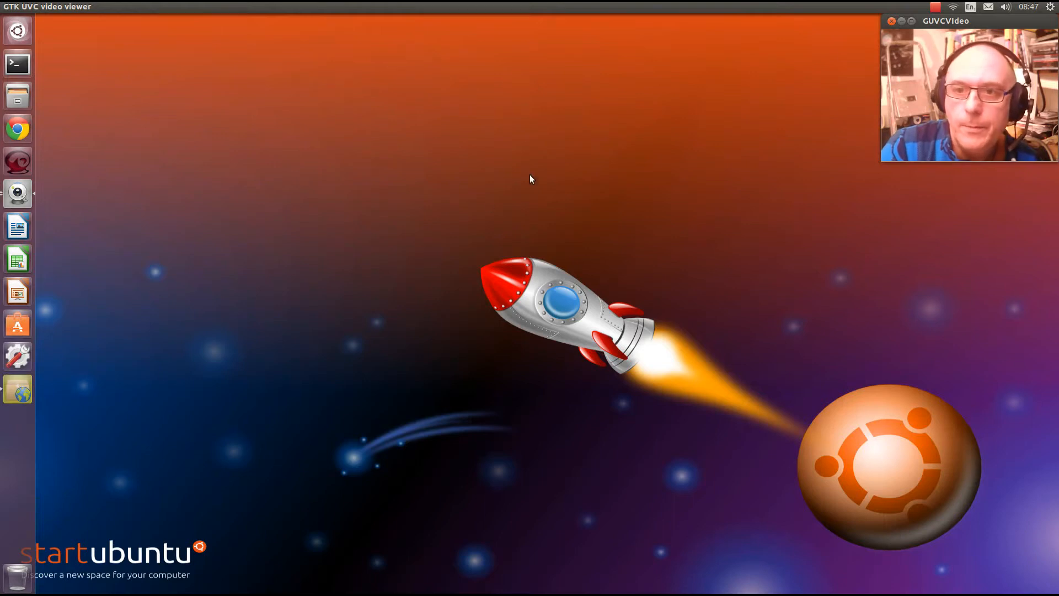
pyautogui.moveTo(503, 194)
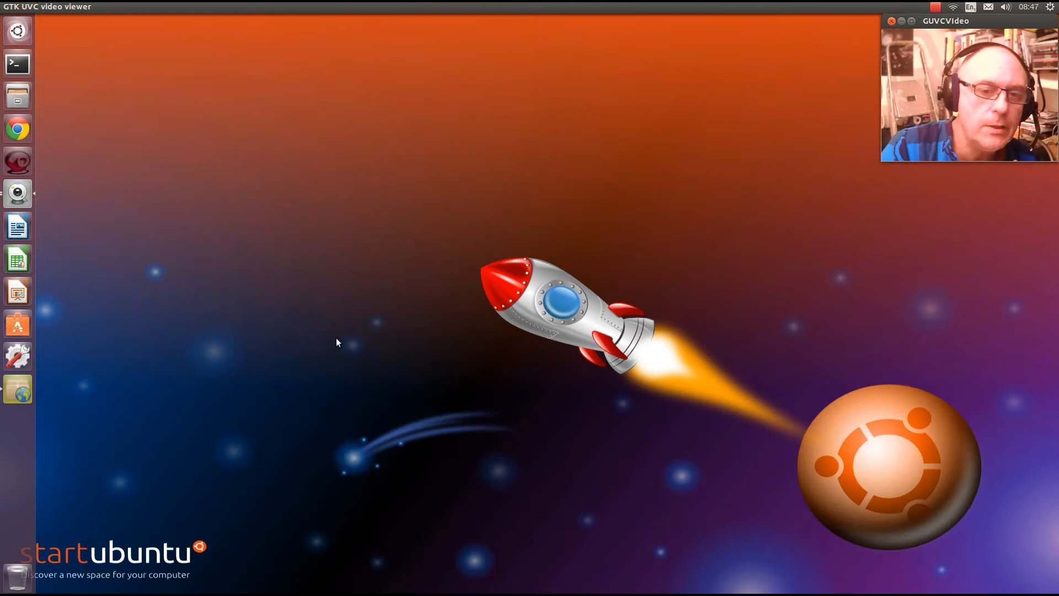
pyautogui.moveTo(586, 378)
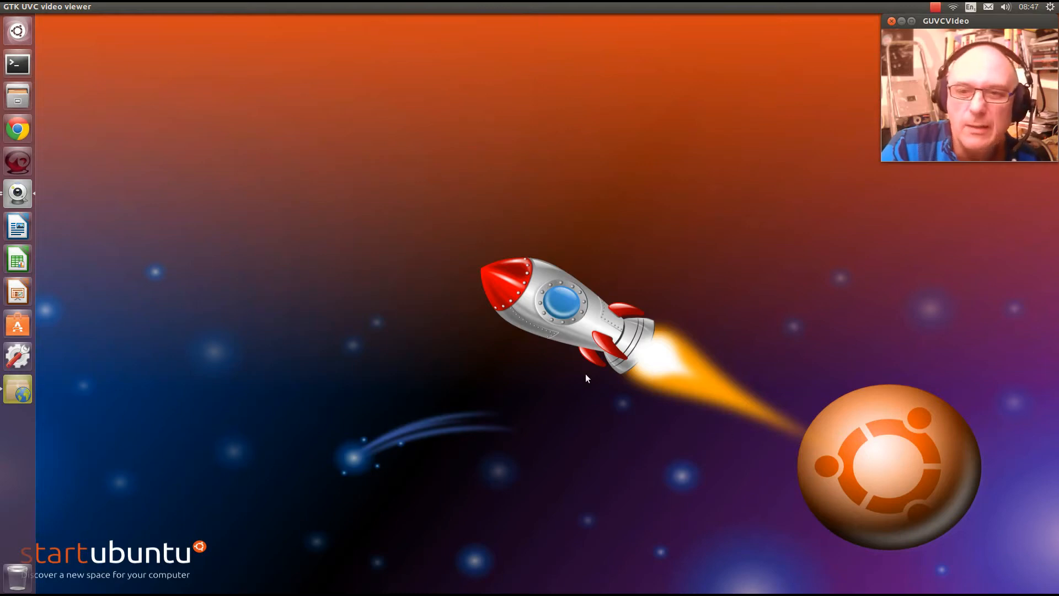
pyautogui.moveTo(344, 282)
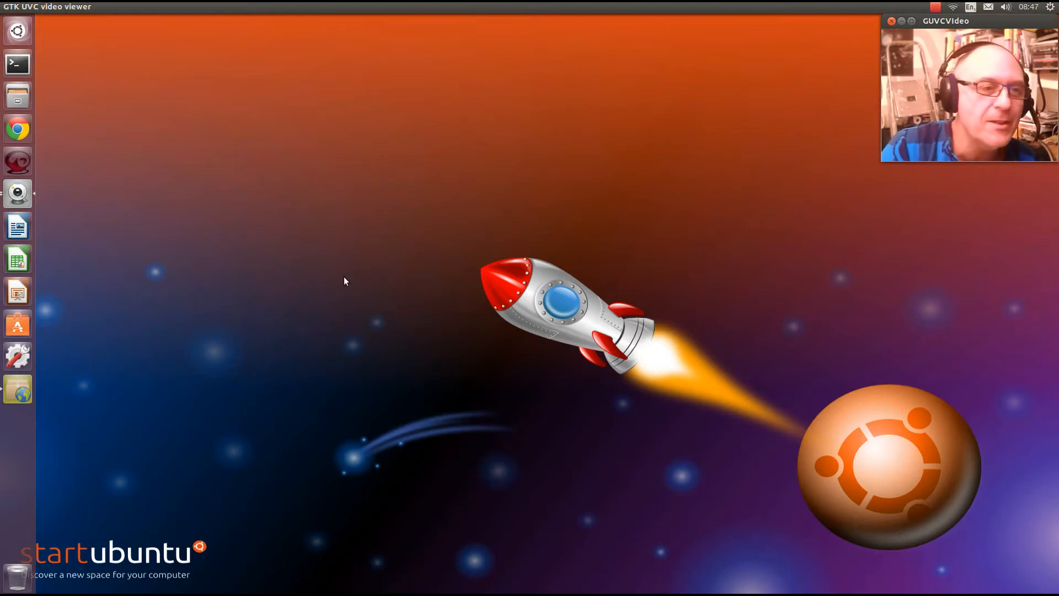
pyautogui.moveTo(252, 240)
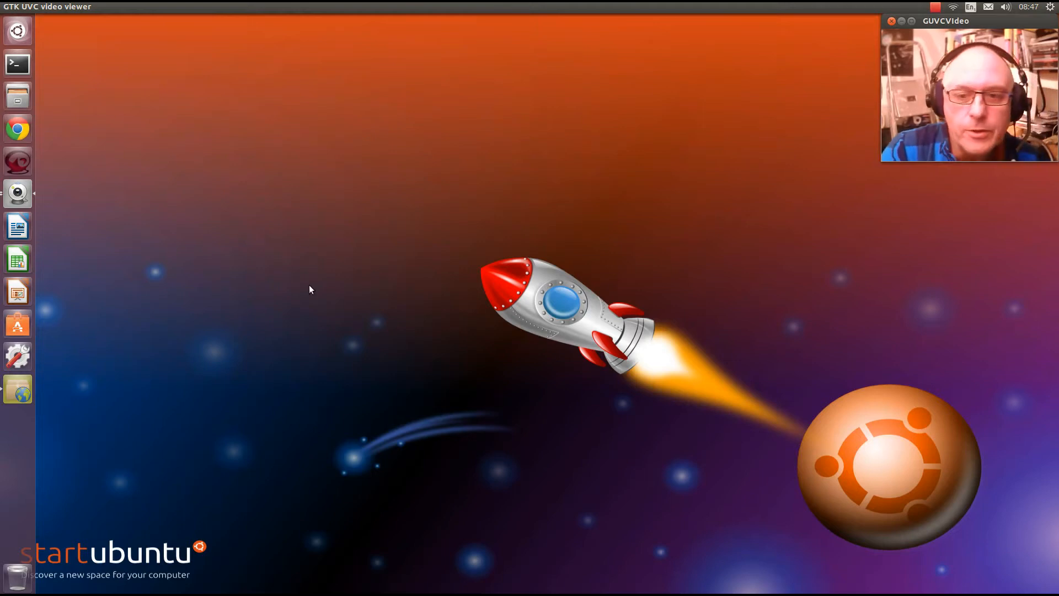
pyautogui.moveTo(280, 242)
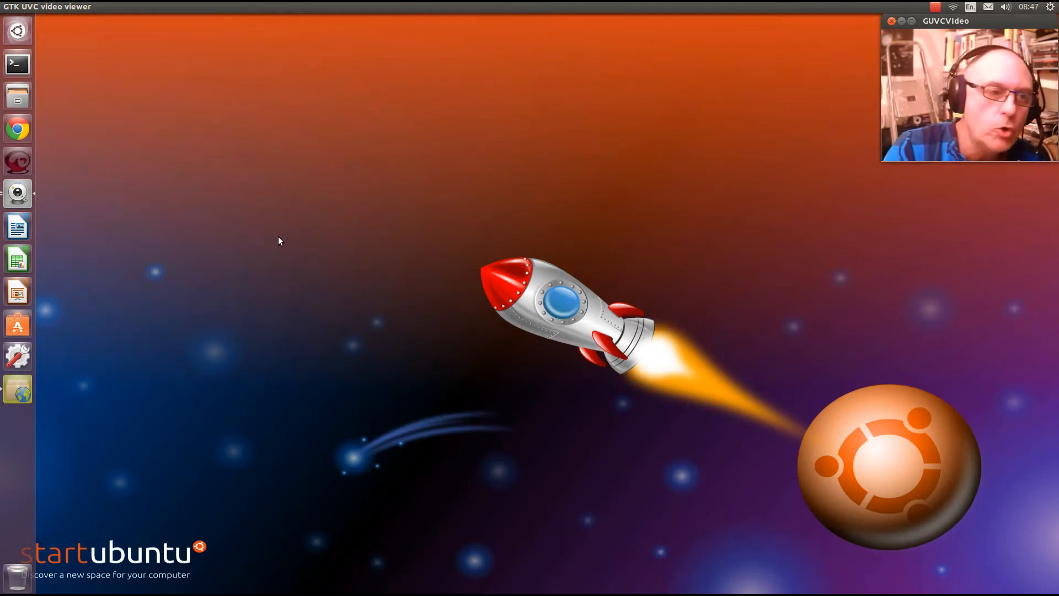
pyautogui.moveTo(772, 204)
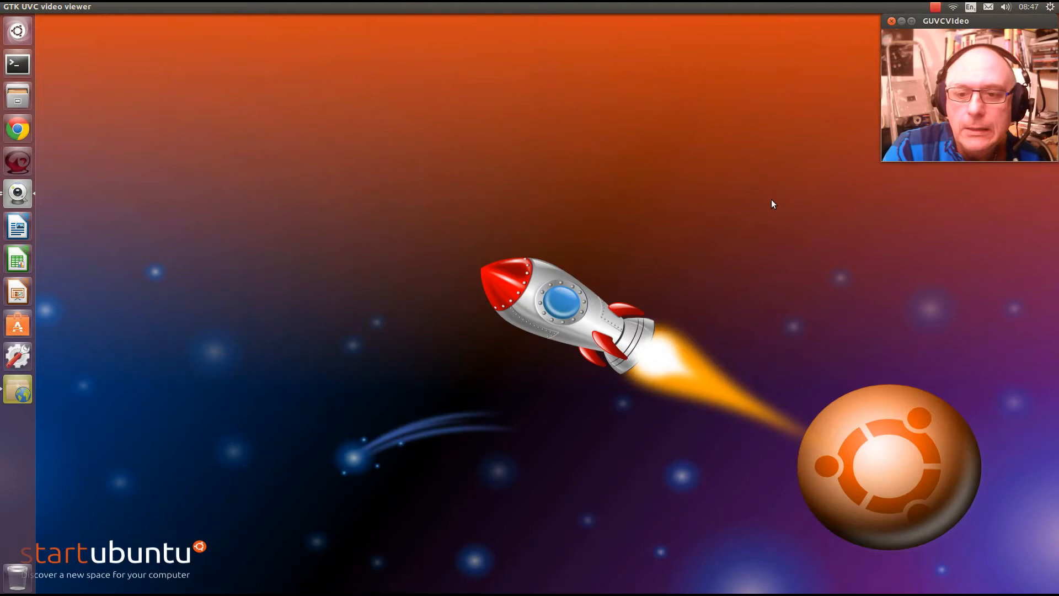
pyautogui.moveTo(596, 456)
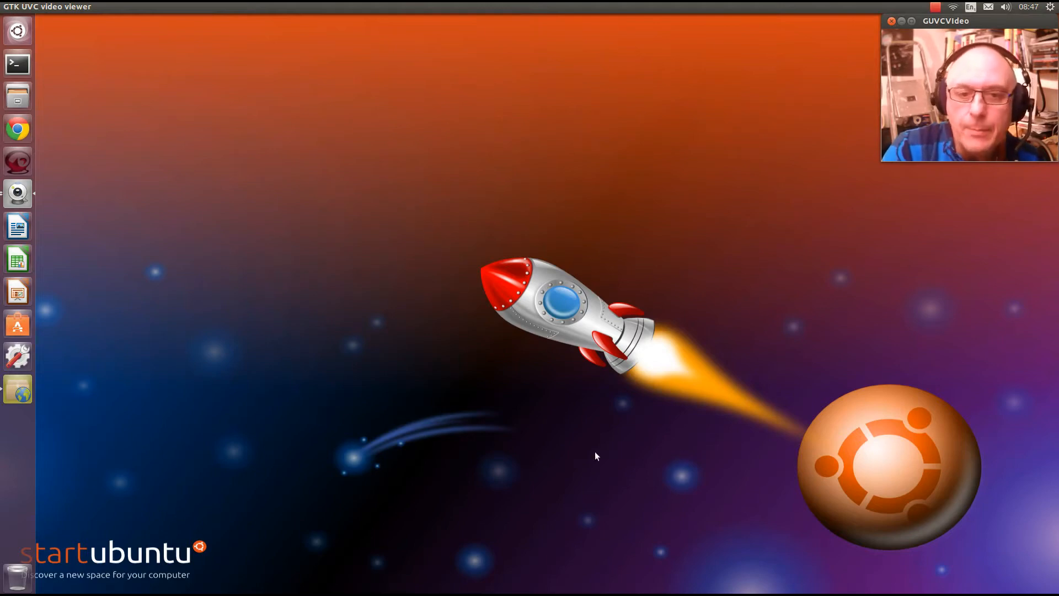
pyautogui.moveTo(741, 356)
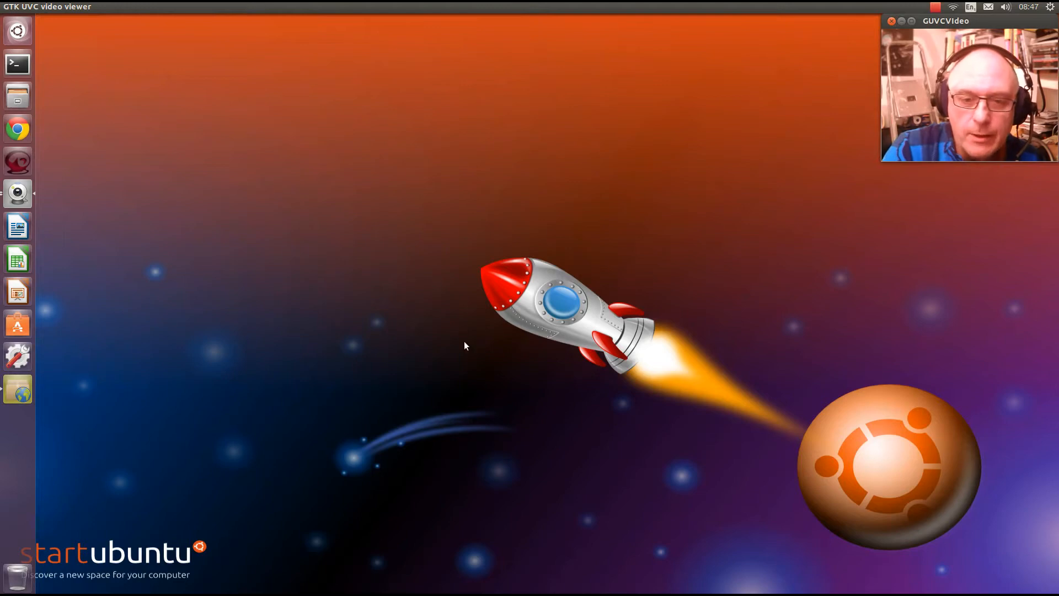
pyautogui.moveTo(12, 402)
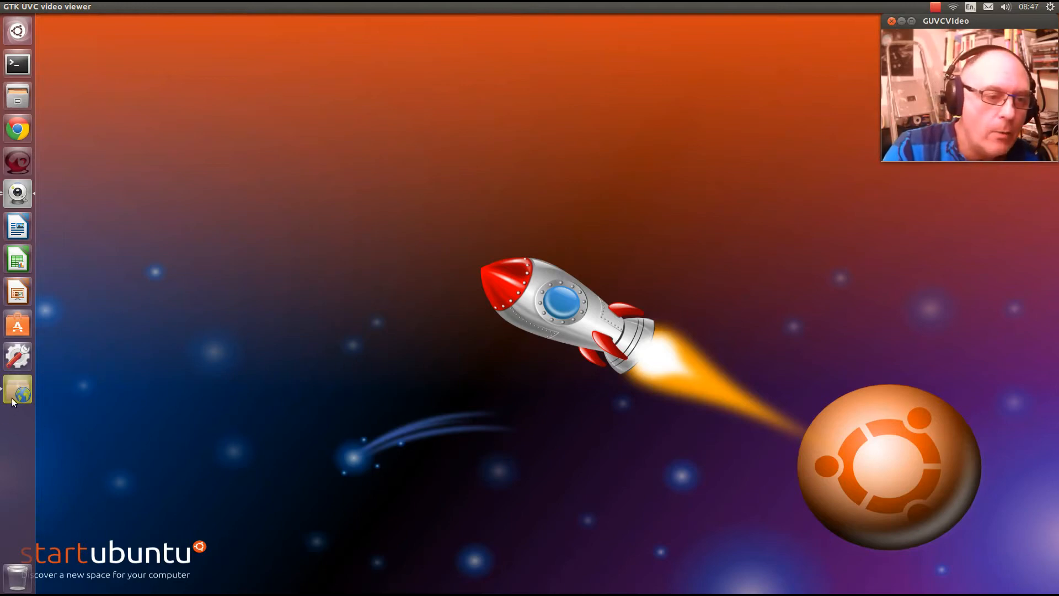
# Launch Software & Updates from the Unity launcher
pyautogui.click(16, 388)
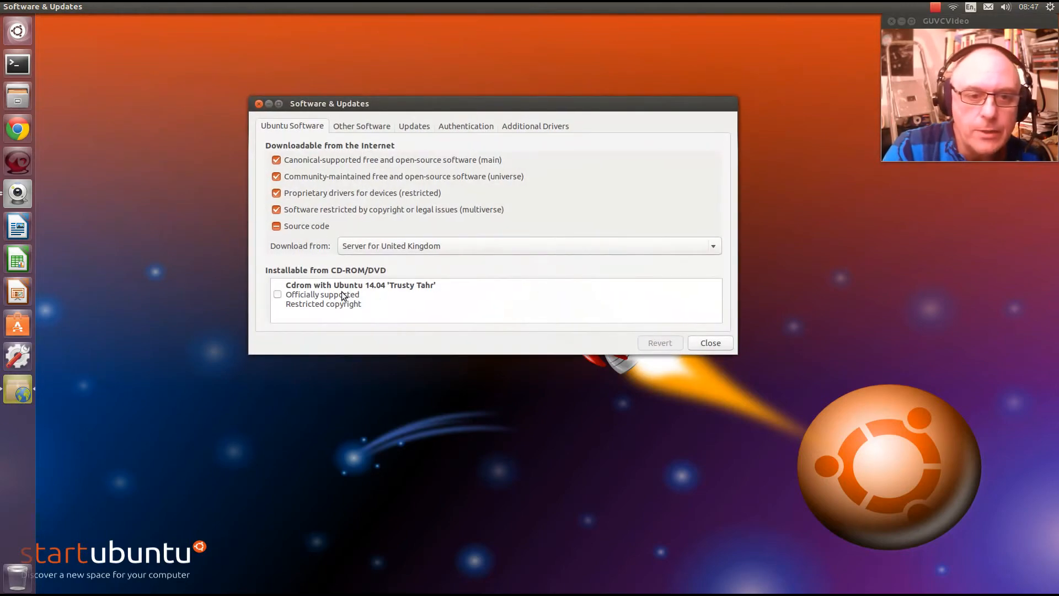
pyautogui.moveTo(423, 296)
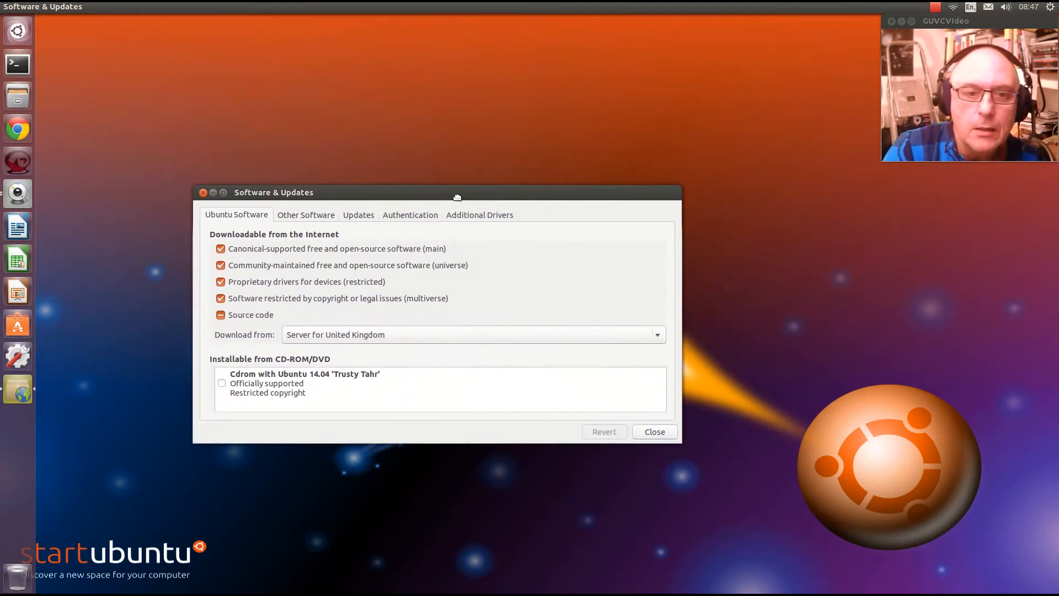
# Enable the remaining Downloadable from the Internet repository checkbox on the Ubuntu Software tab
pyautogui.click(652, 431)
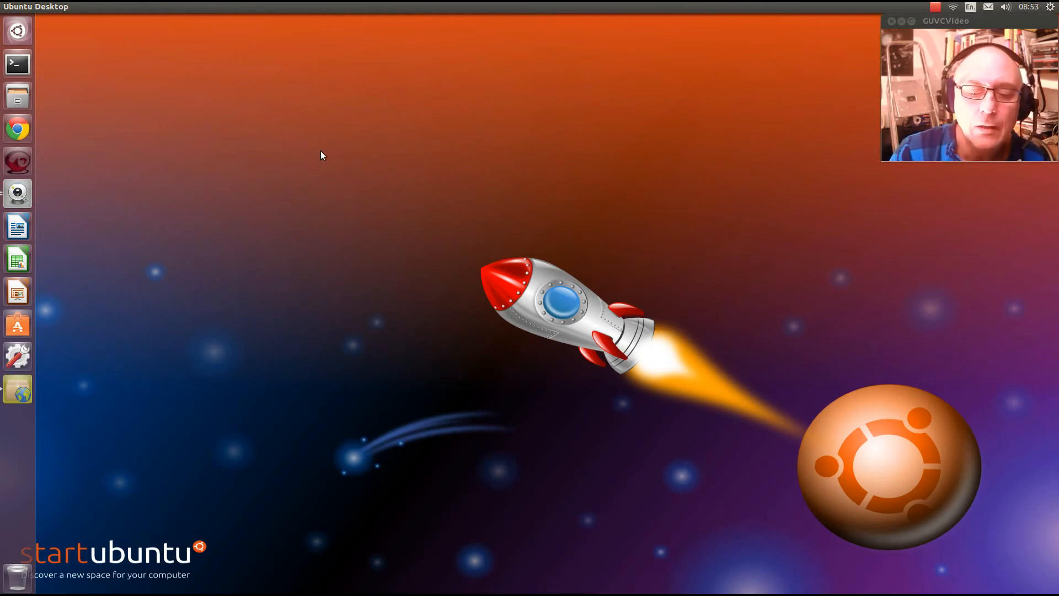
pyautogui.moveTo(218, 192)
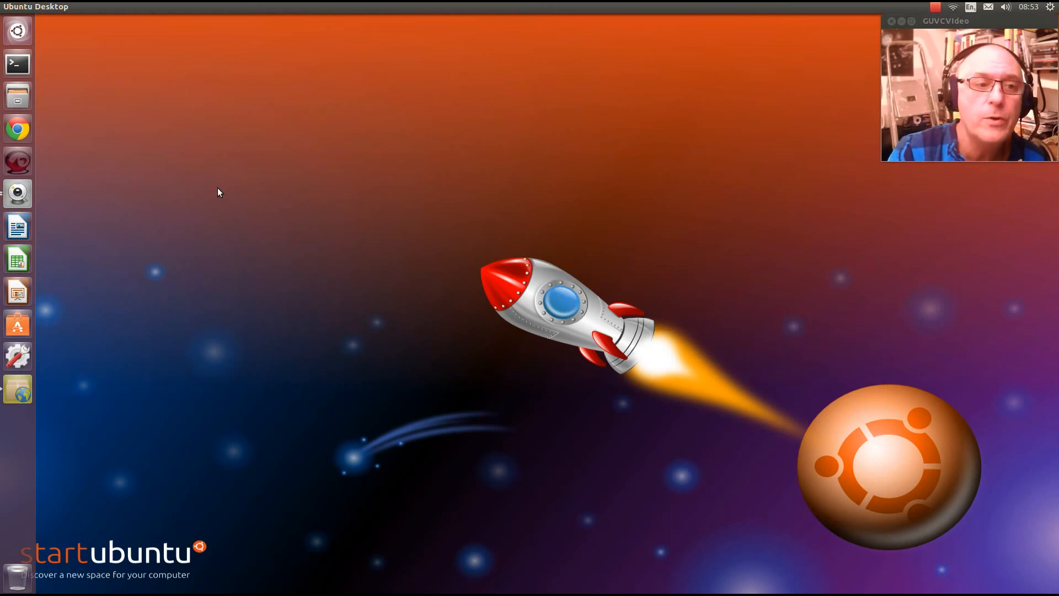
pyautogui.moveTo(42, 65)
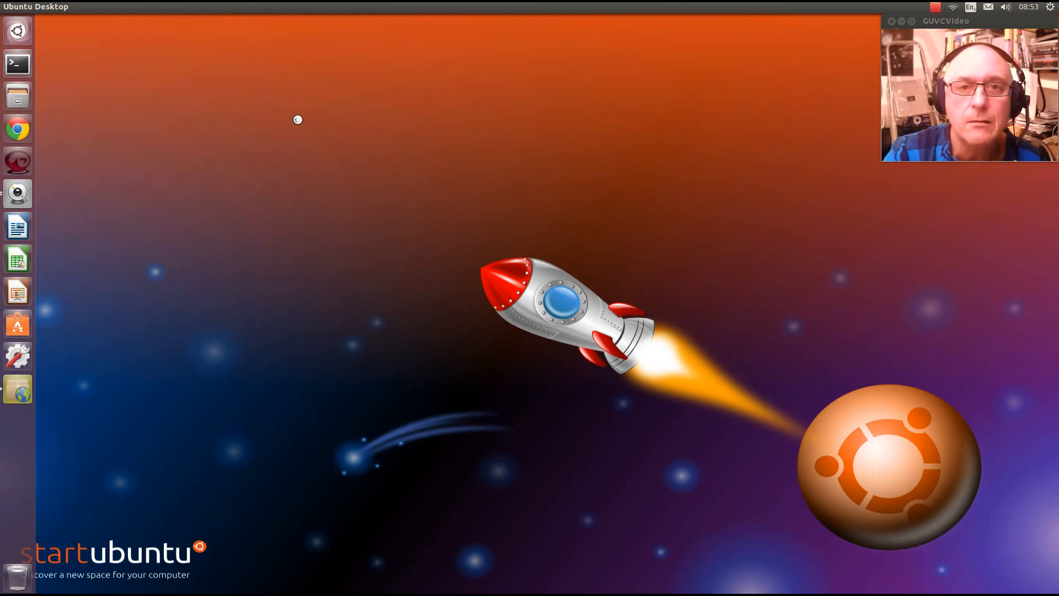
pyautogui.click(16, 64)
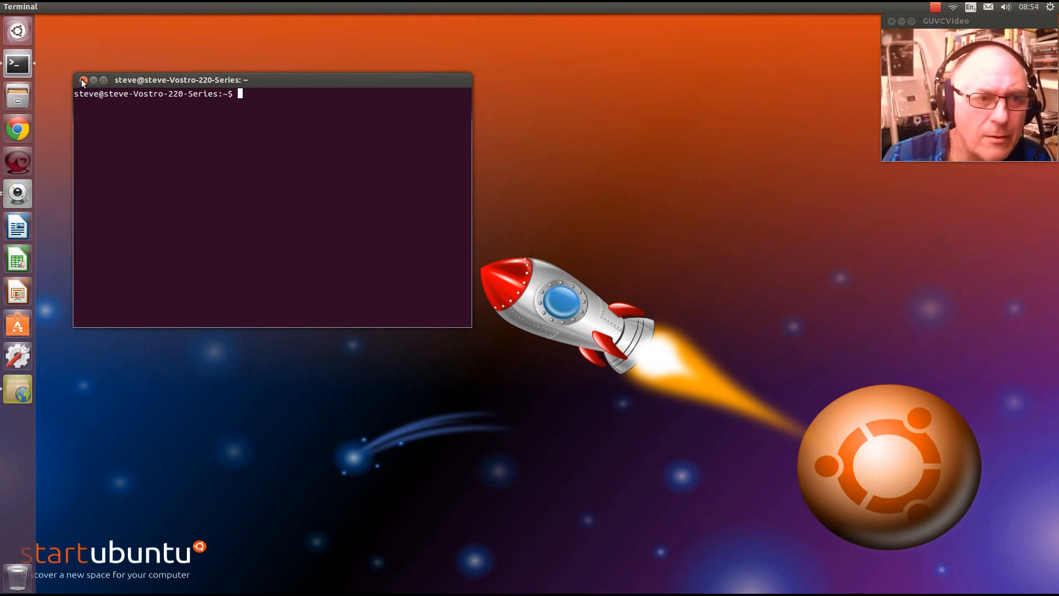
pyautogui.click(82, 79)
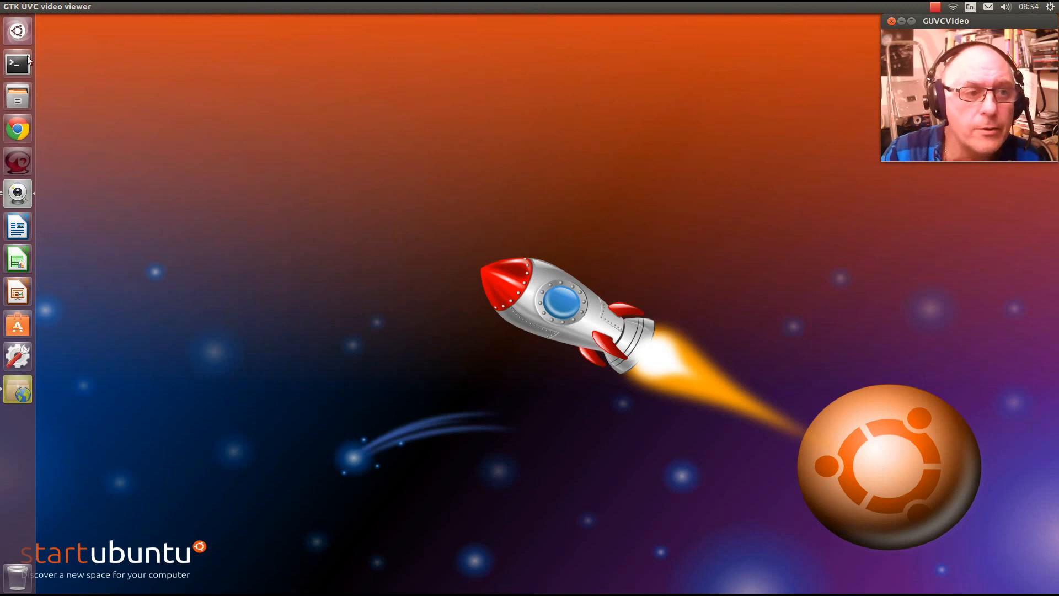
pyautogui.moveTo(345, 138)
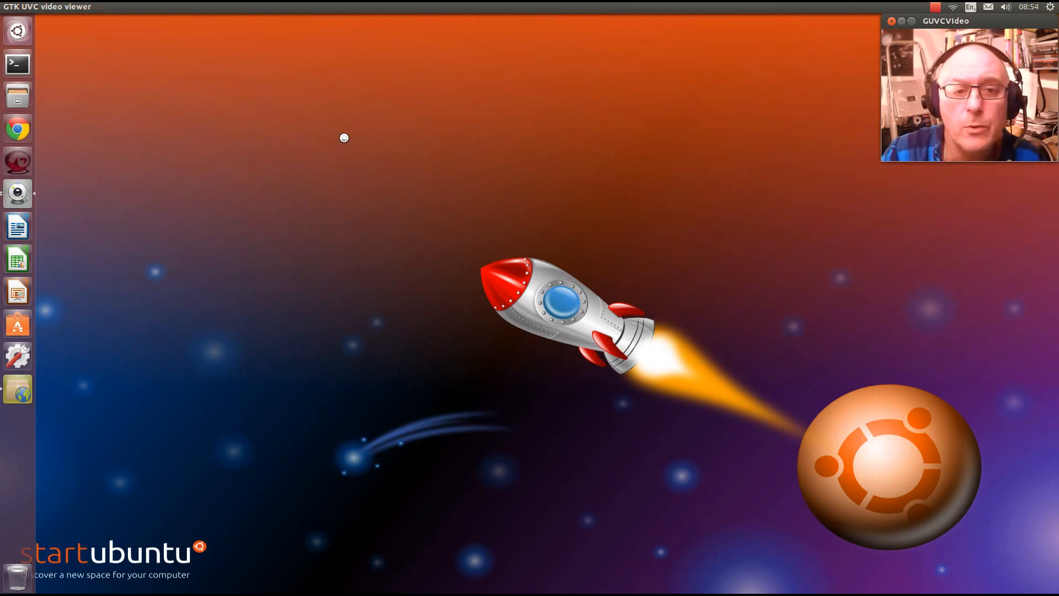
pyautogui.click(17, 95)
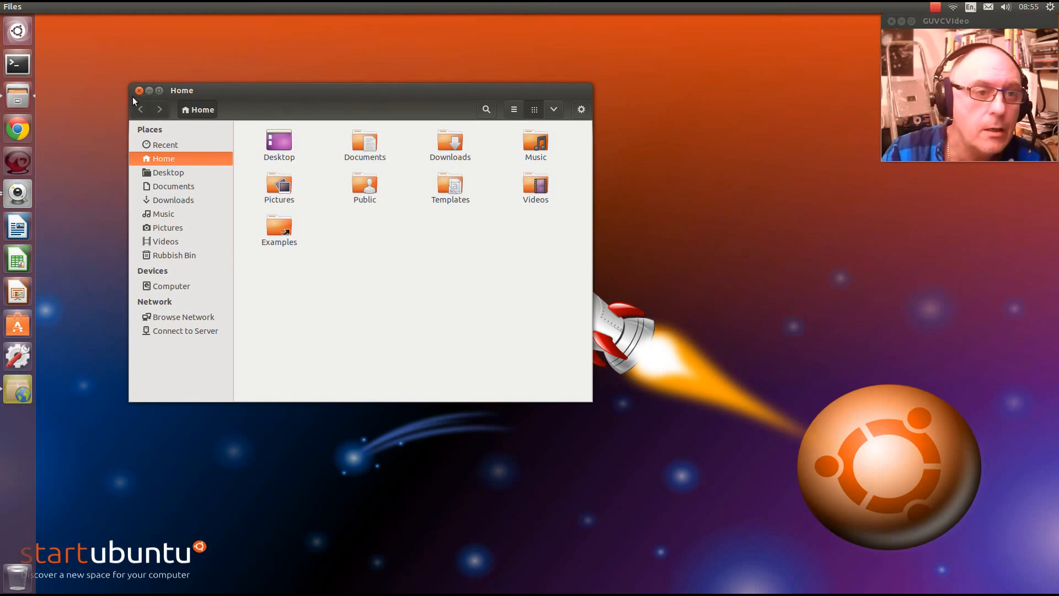
pyautogui.click(139, 89)
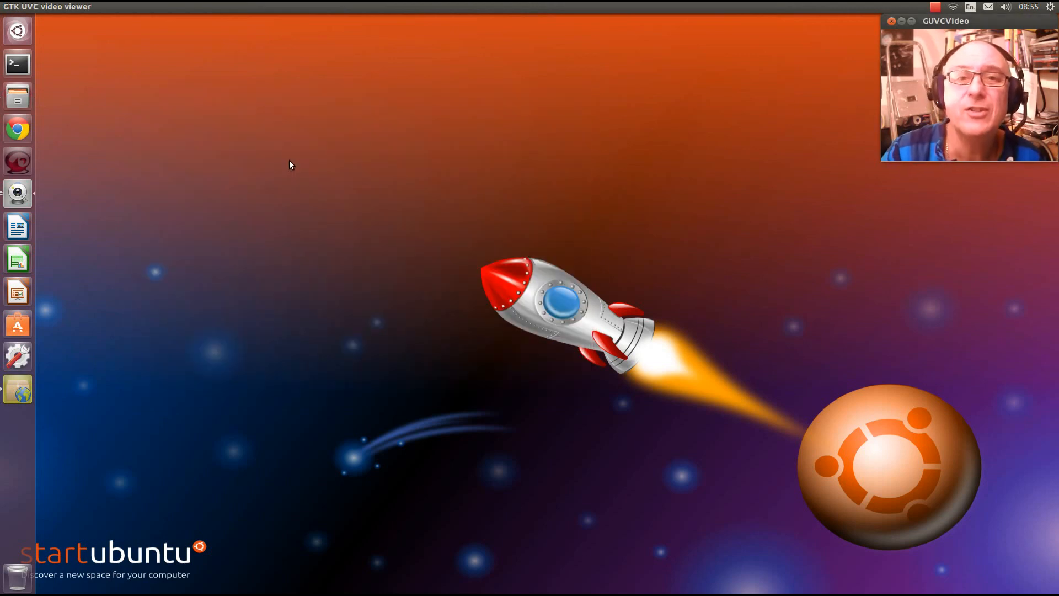